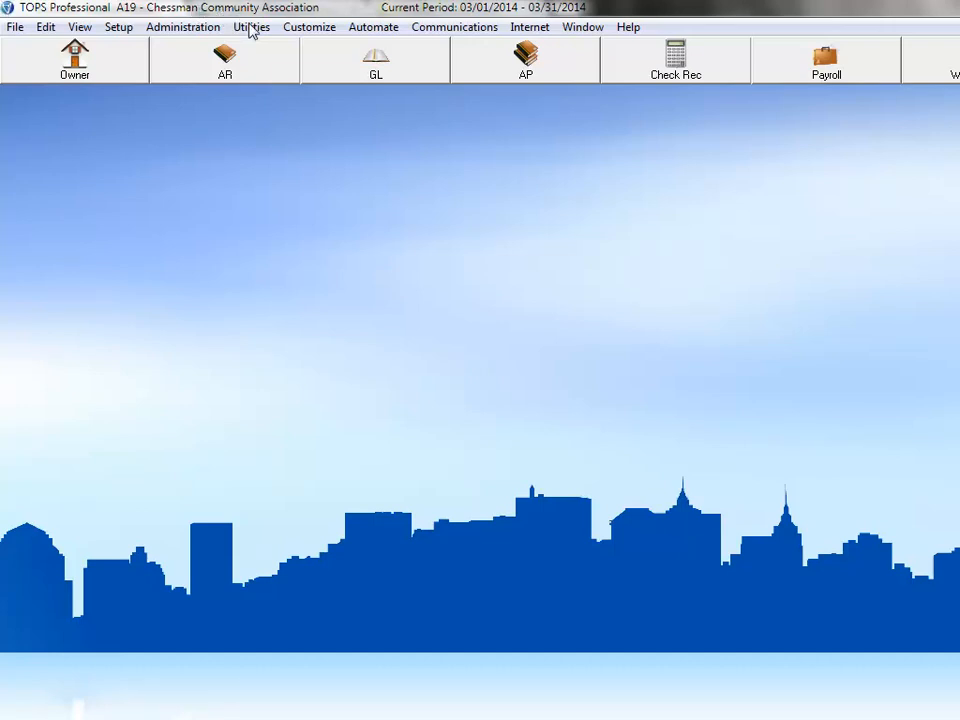
# Open Journal Entry Import from the Utilities menu for Chessman Community Association
pyautogui.click(250, 28)
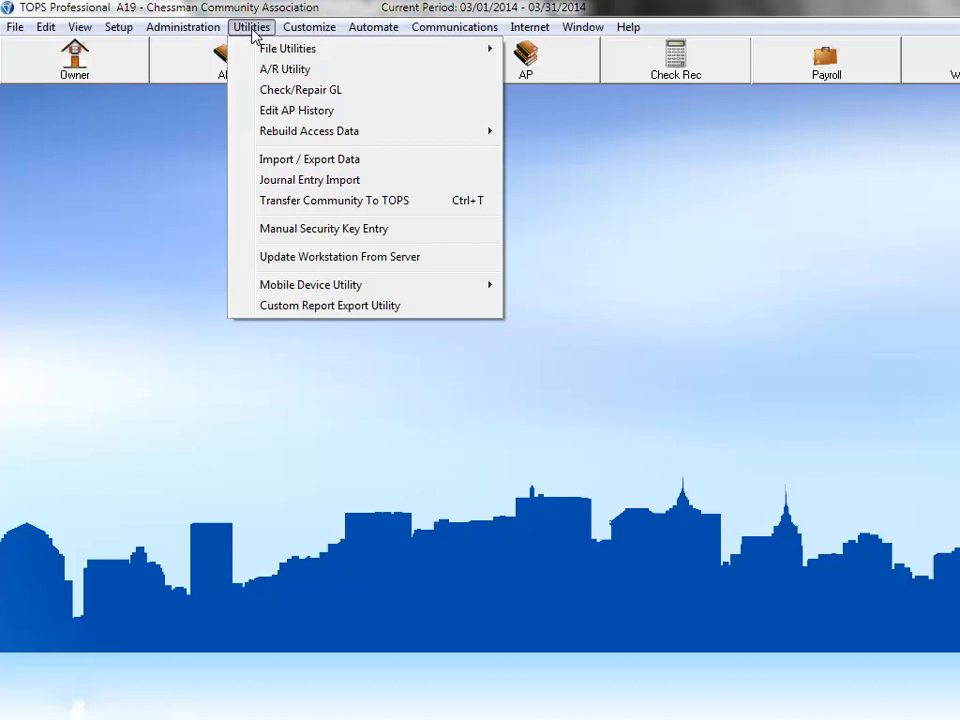
pyautogui.moveTo(292, 162)
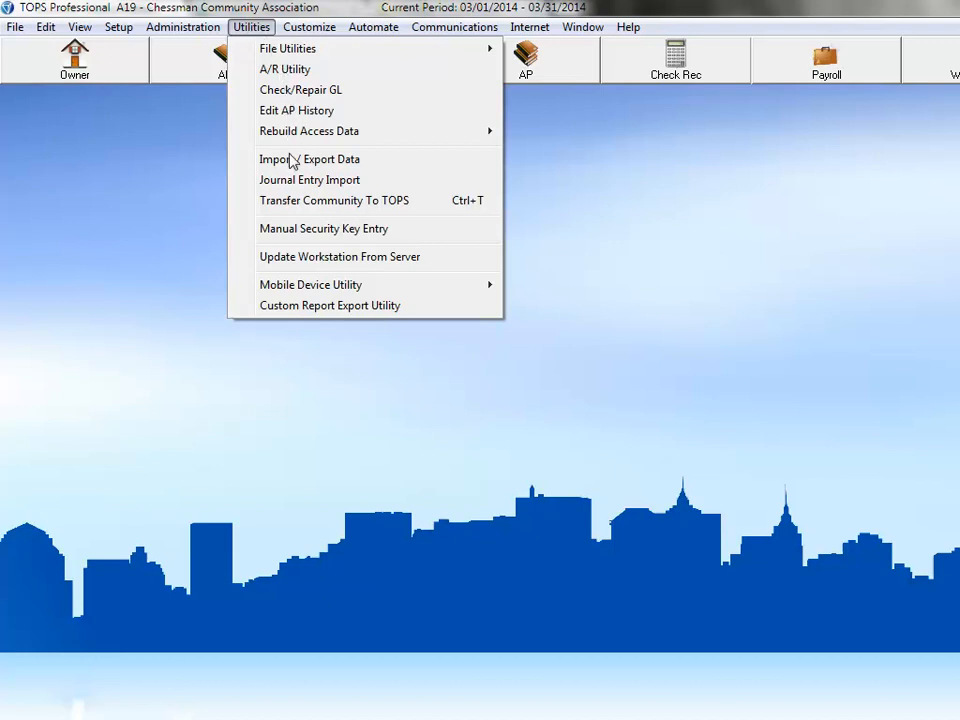
pyautogui.click(310, 180)
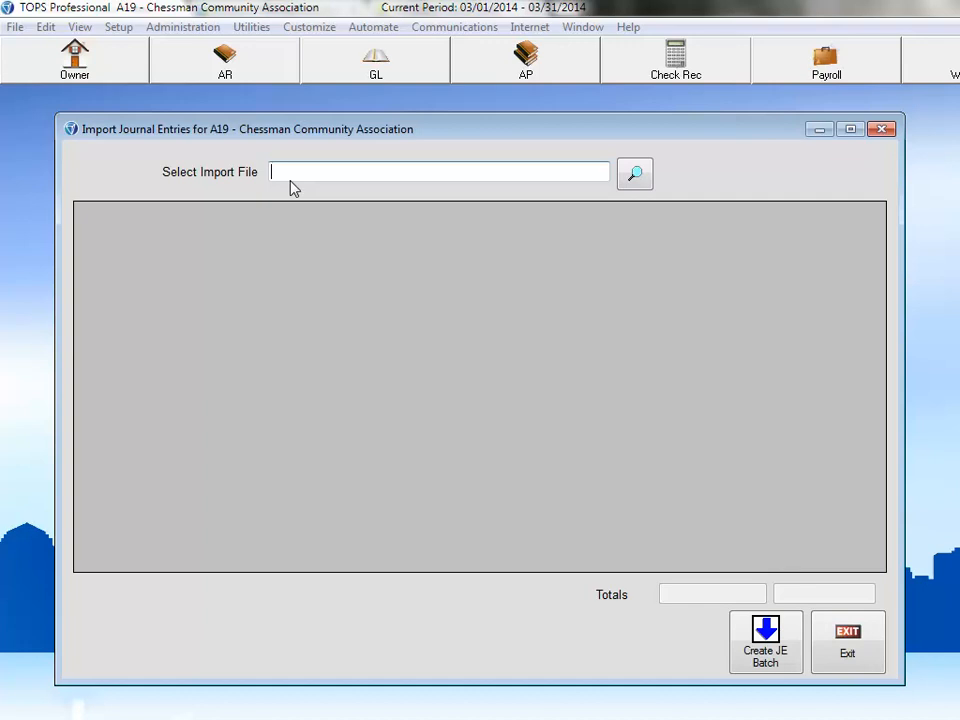
# Load A19_PR_JE.csv from C:\TOPSSoft\Payroll_Import, listing $20,183.76 in debits and credits
pyautogui.click(636, 172)
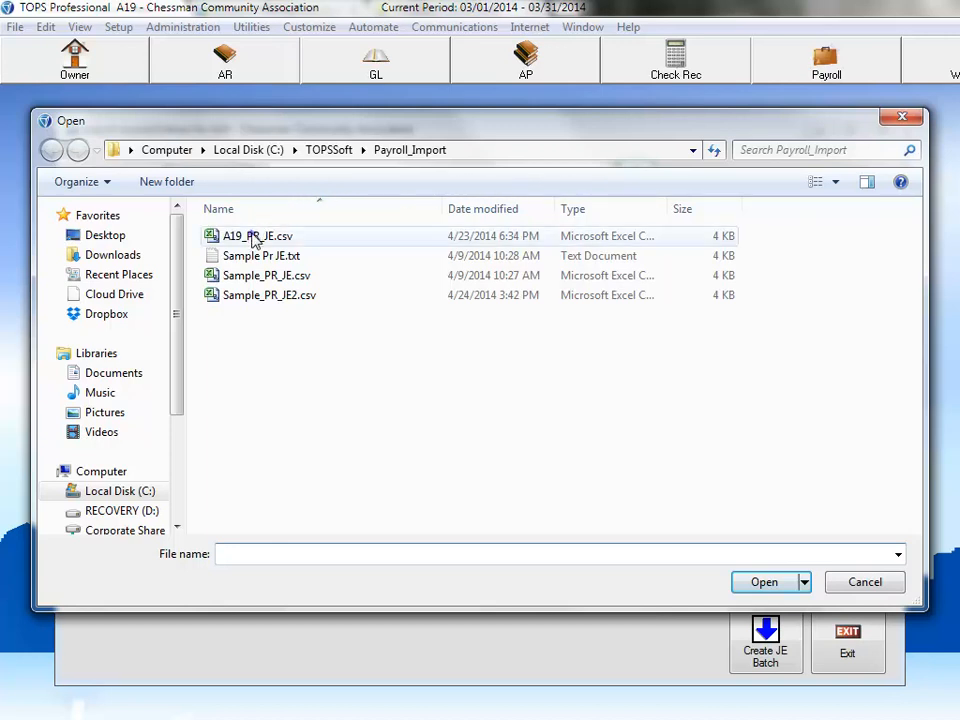
pyautogui.click(256, 236)
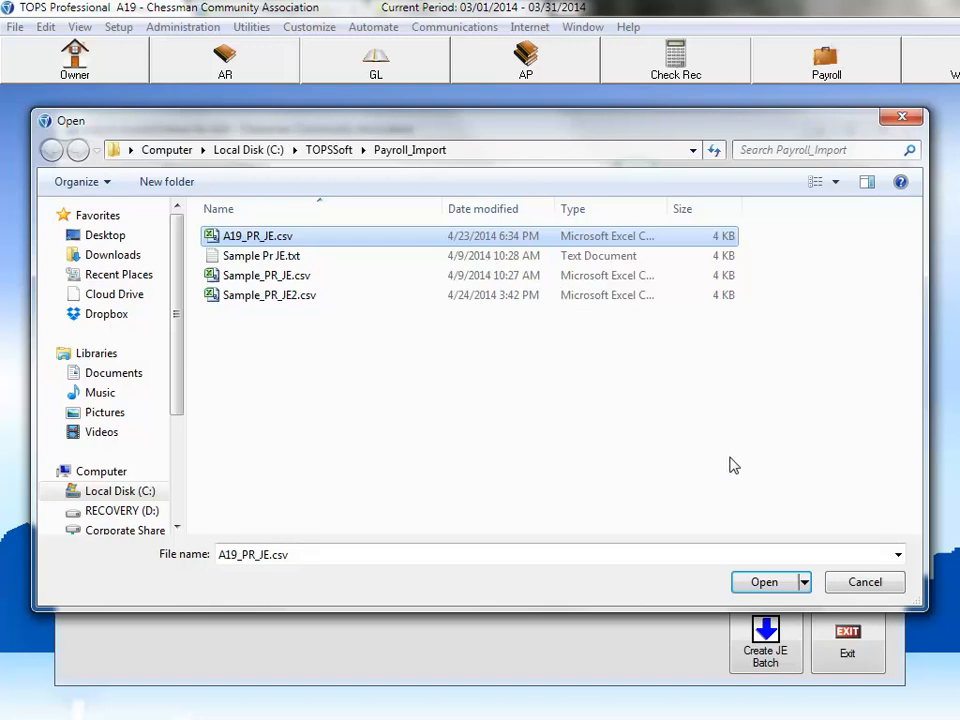
pyautogui.click(764, 582)
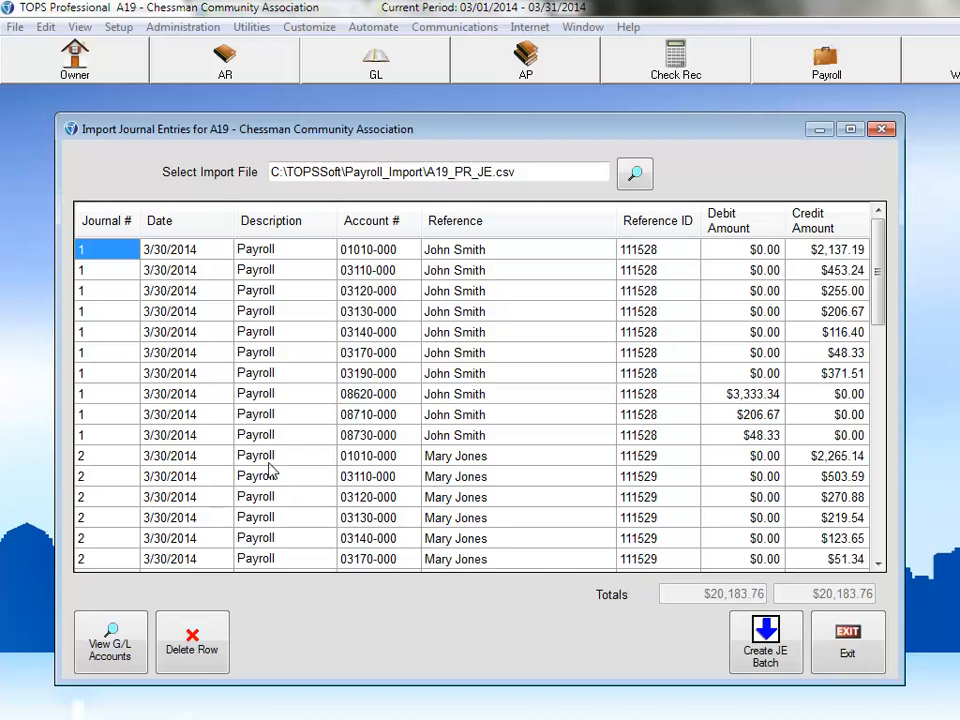
# Enter Today as row 1's date, Cash as its account, and begin a non-numeric debit amount
pyautogui.write('03/3')
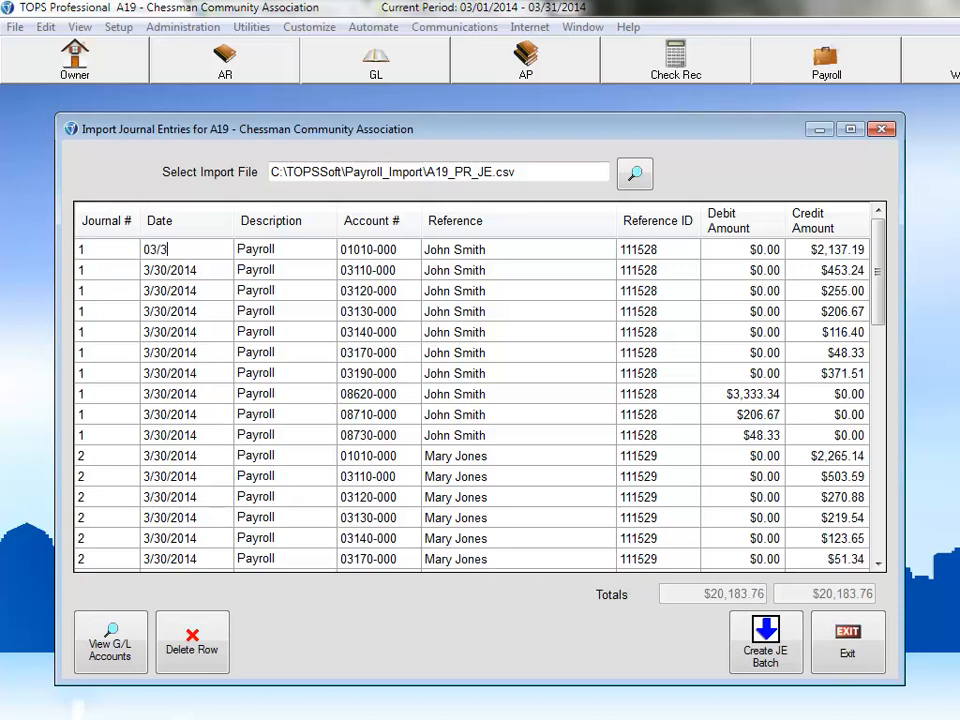
pyautogui.click(284, 248)
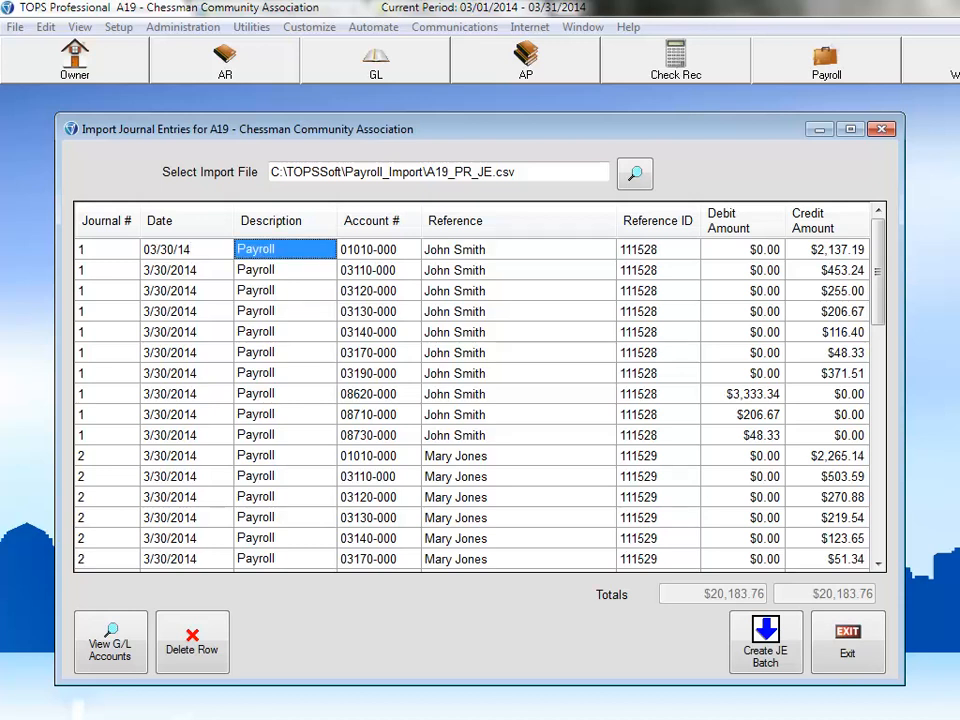
pyautogui.click(170, 248)
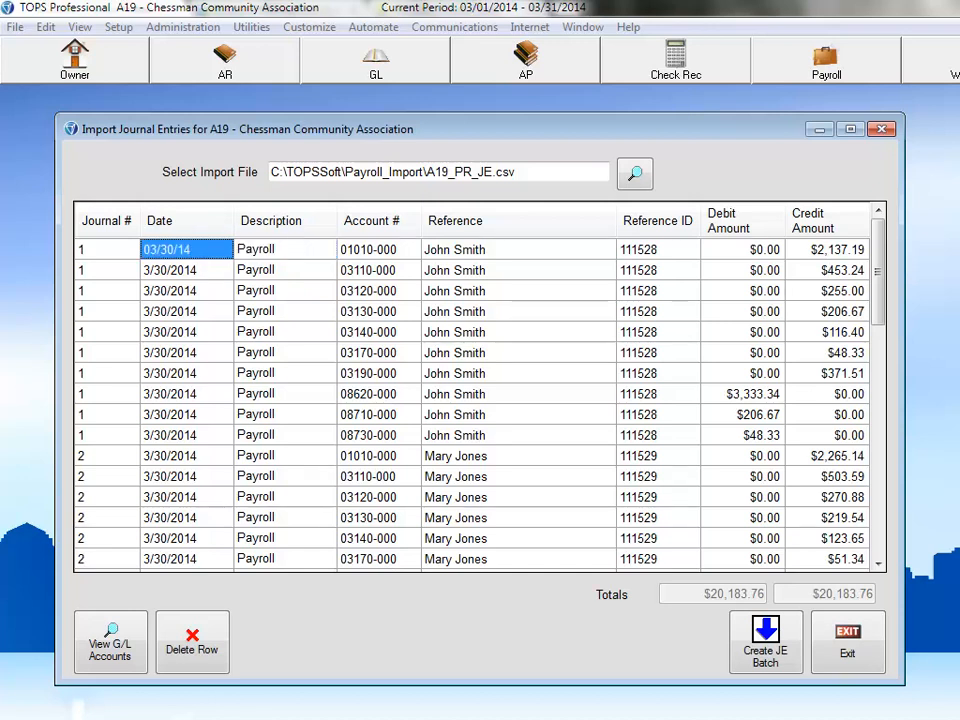
pyautogui.write('Today')
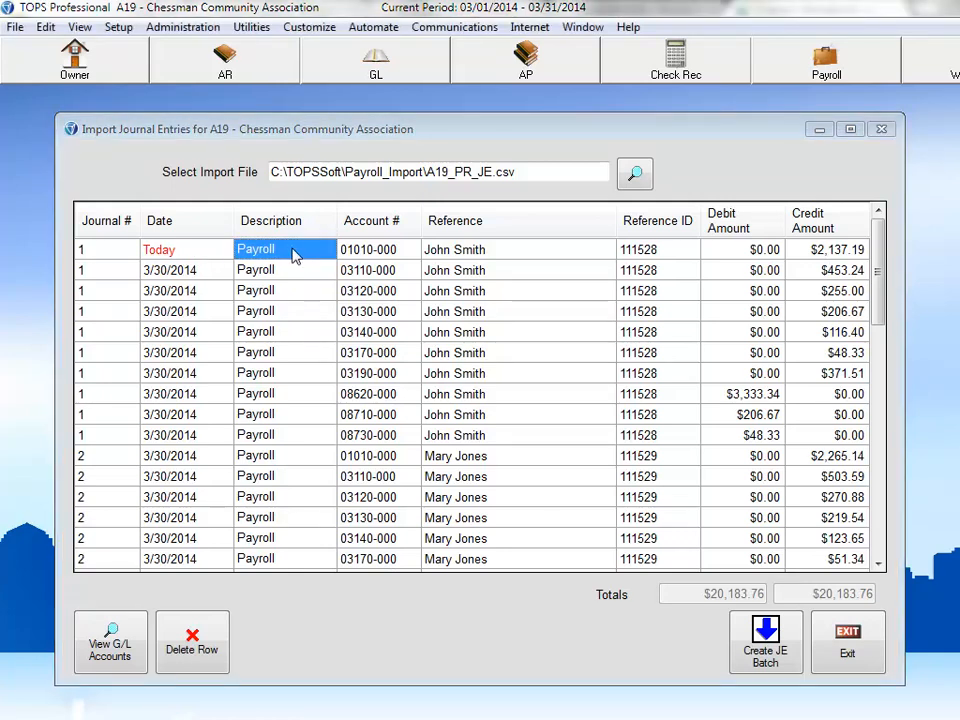
pyautogui.write('Cash')
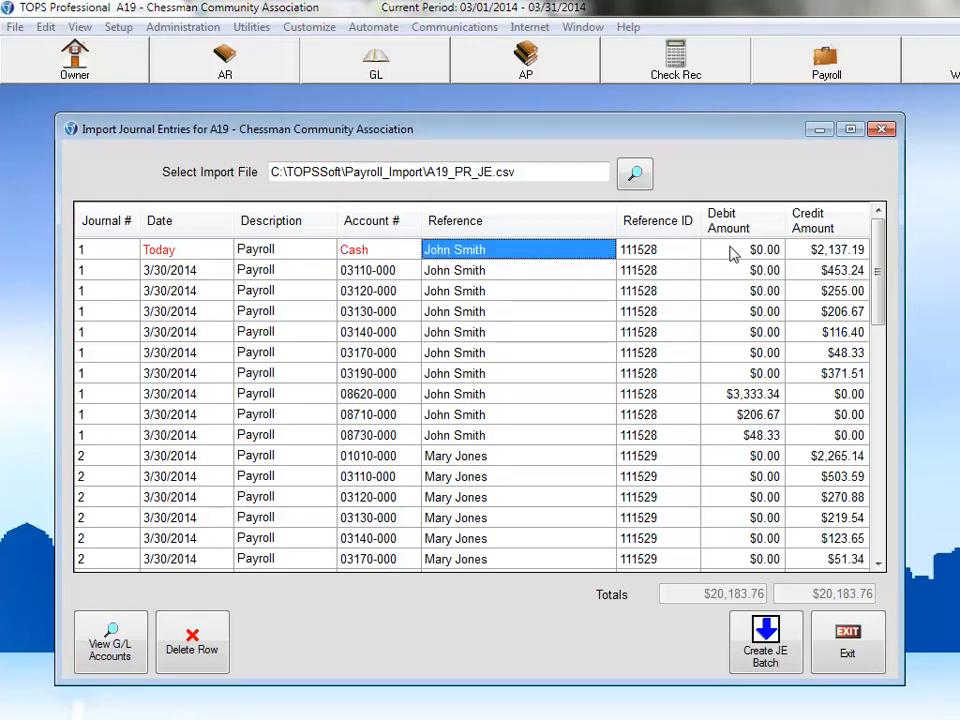
pyautogui.click(742, 248)
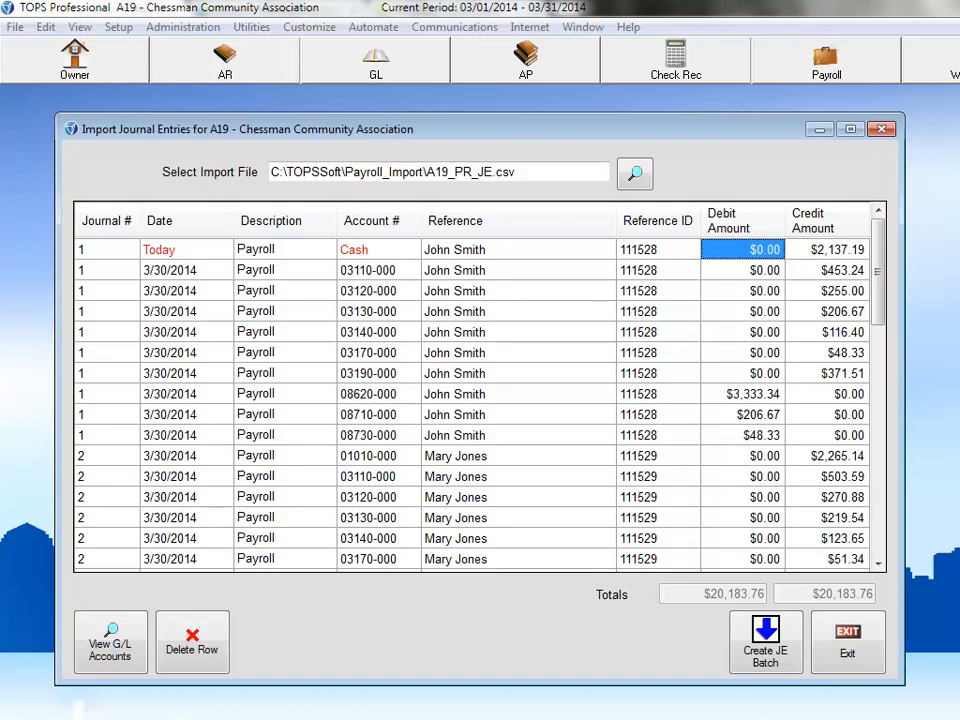
pyautogui.click(742, 248)
pyautogui.write('Total')
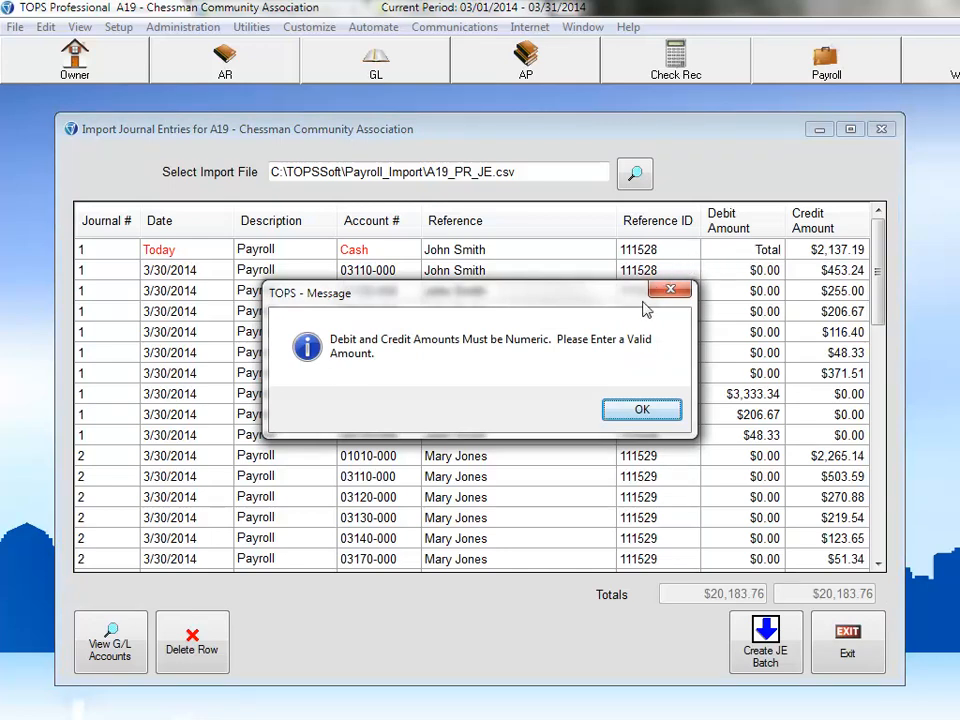
# Dismiss the numeric warning and attempt Create JE Batch, getting a data validation error
pyautogui.click(640, 408)
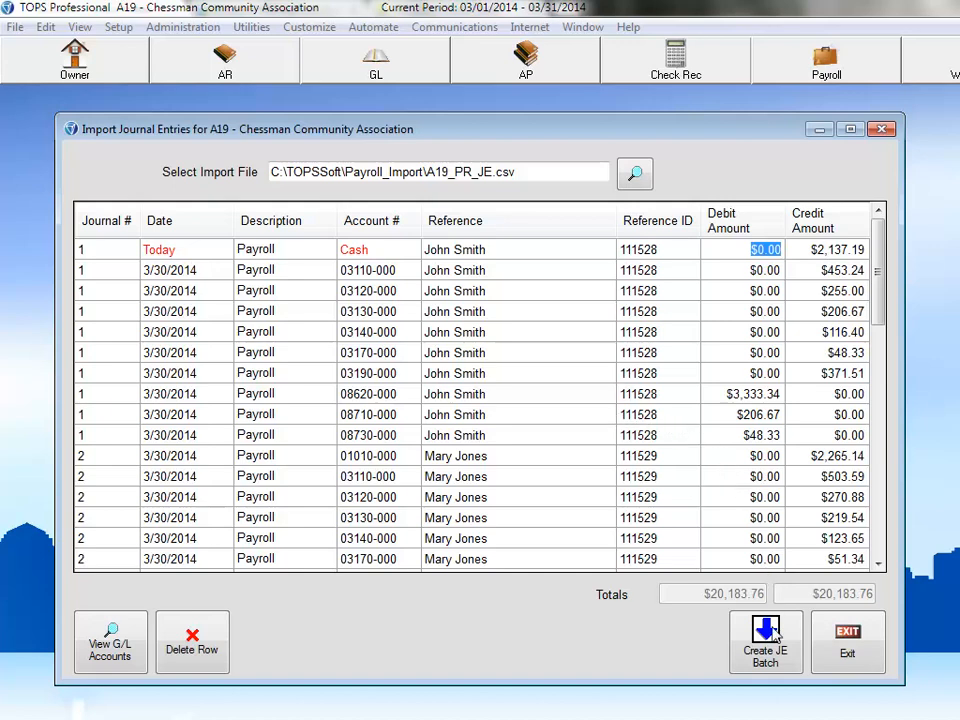
pyautogui.click(764, 644)
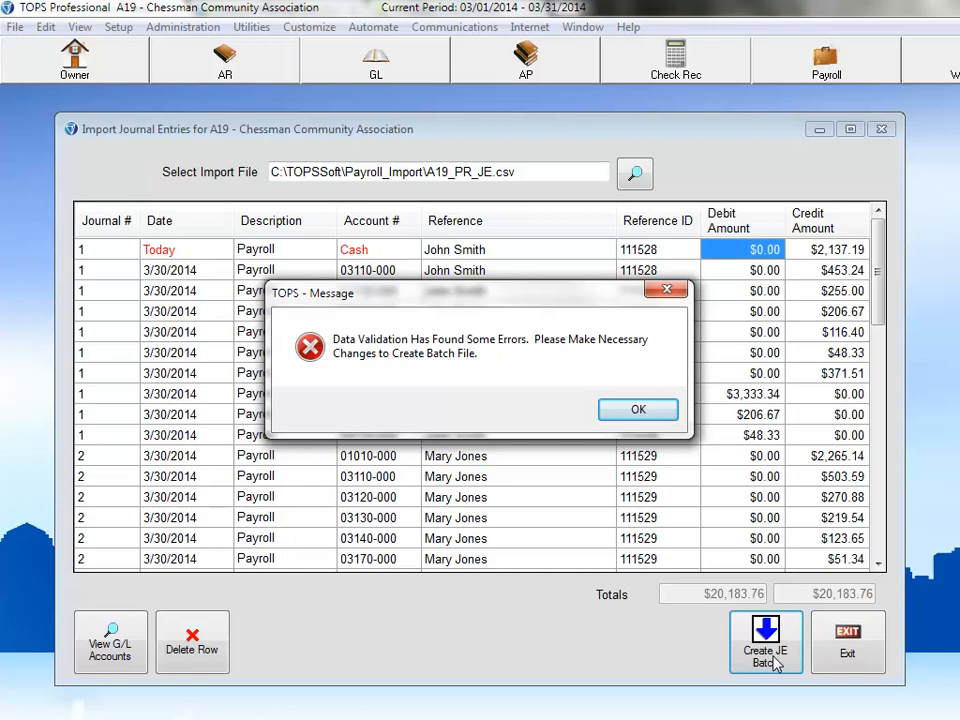
pyautogui.click(636, 408)
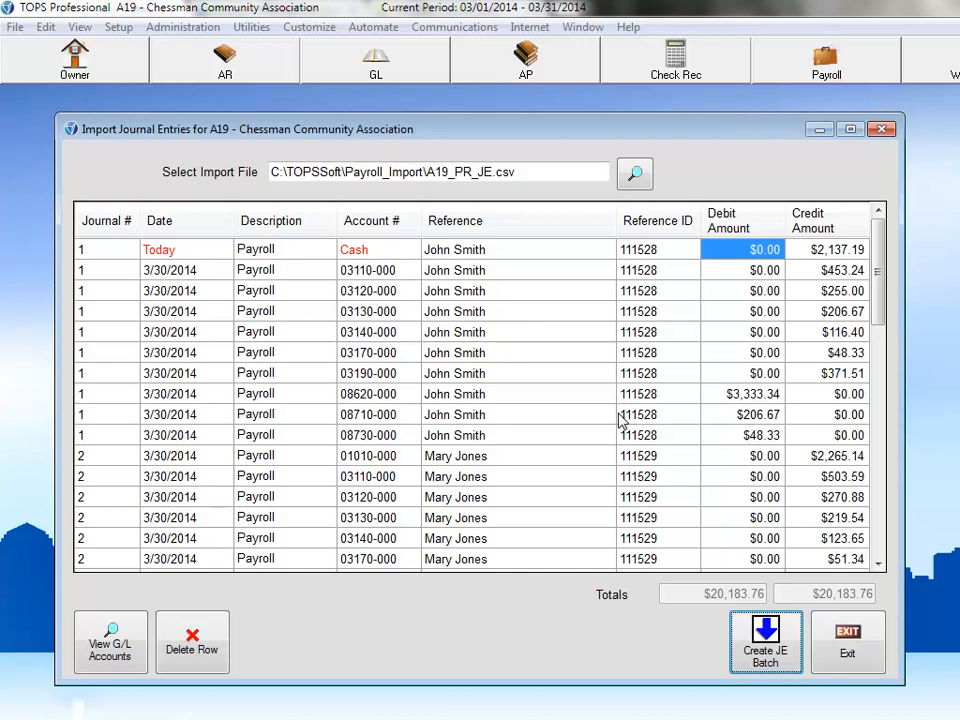
pyautogui.moveTo(306, 380)
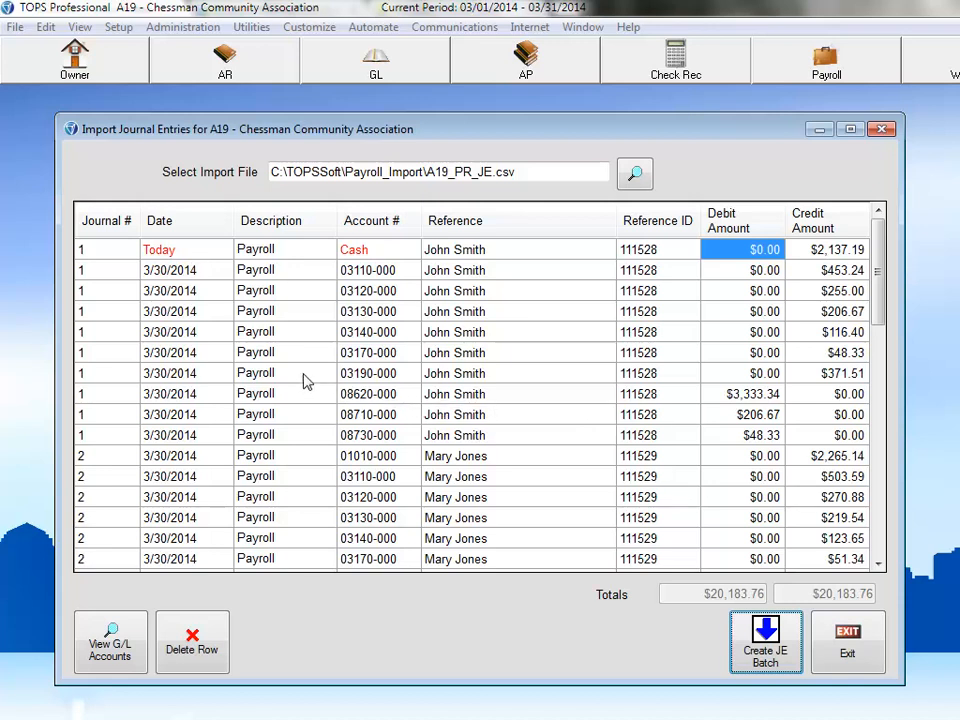
# Restore row 1's date to 03/30/2014 and bring up View G/L Accounts for its Cash account
pyautogui.click(172, 248)
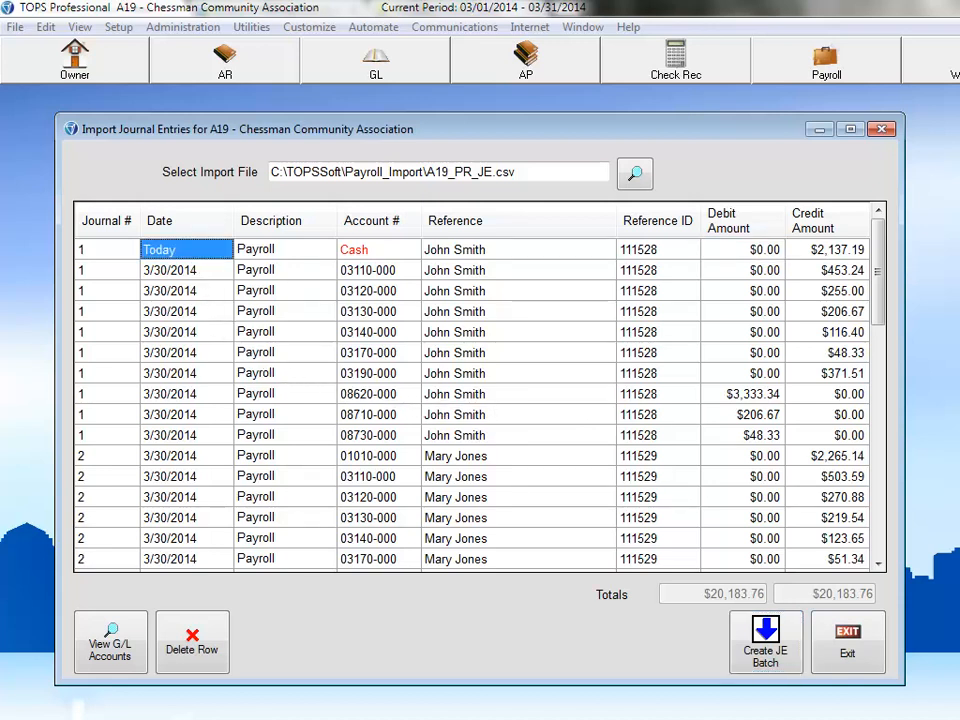
pyautogui.write('03/30/2014')
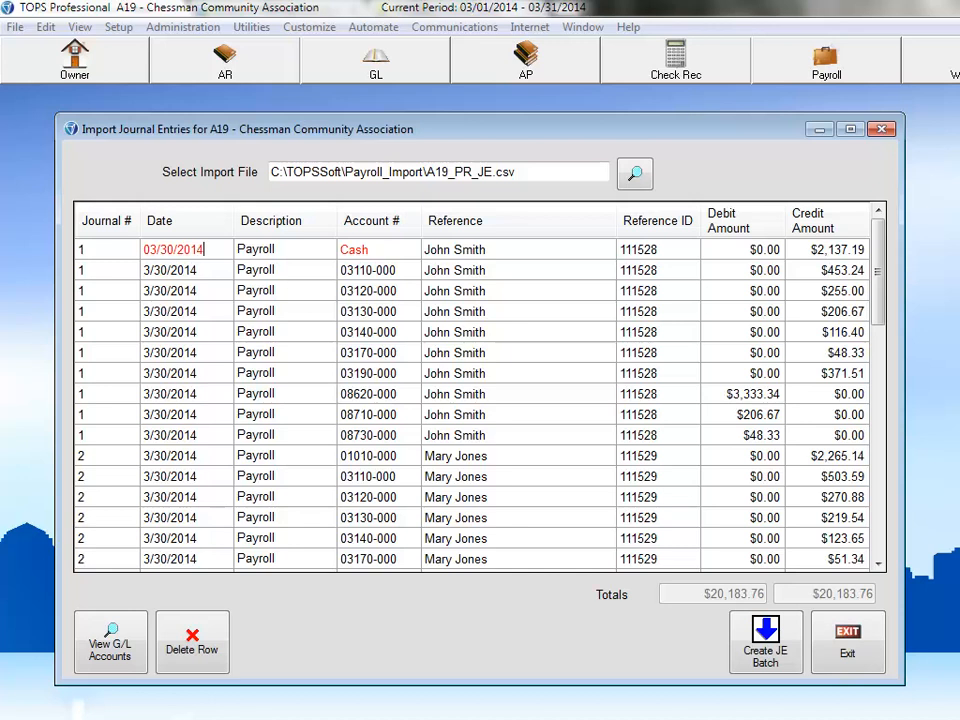
pyautogui.click(284, 248)
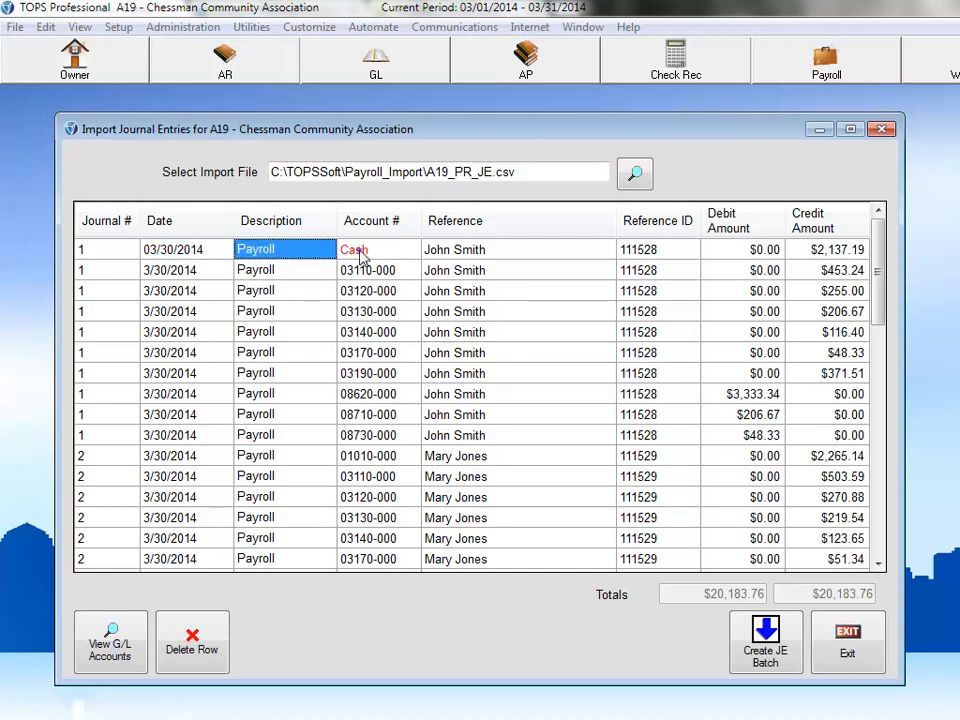
pyautogui.click(362, 248)
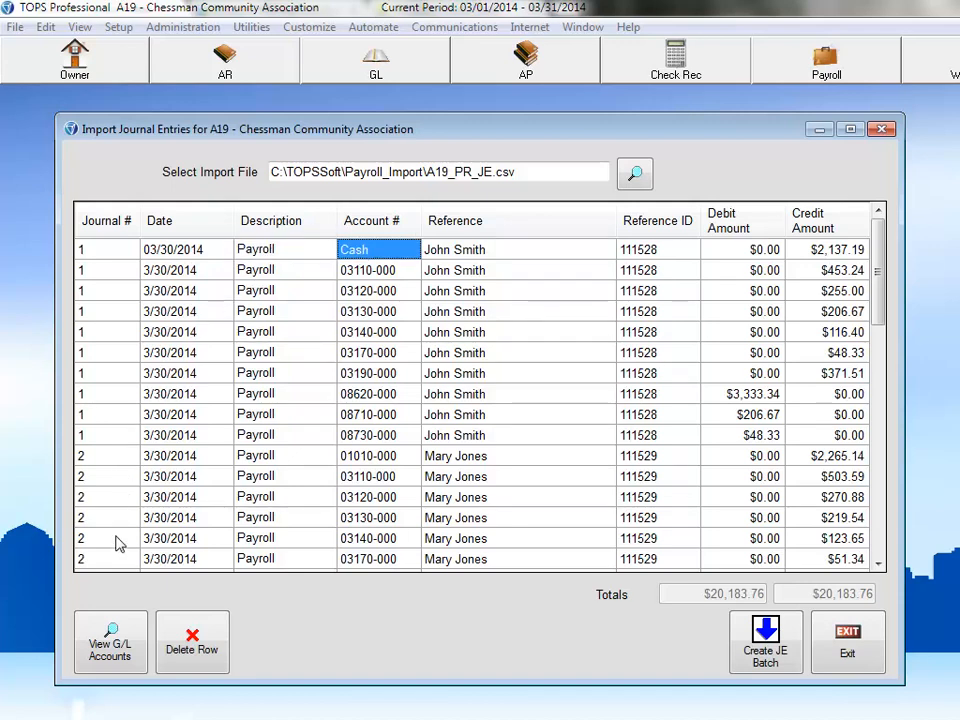
pyautogui.click(108, 654)
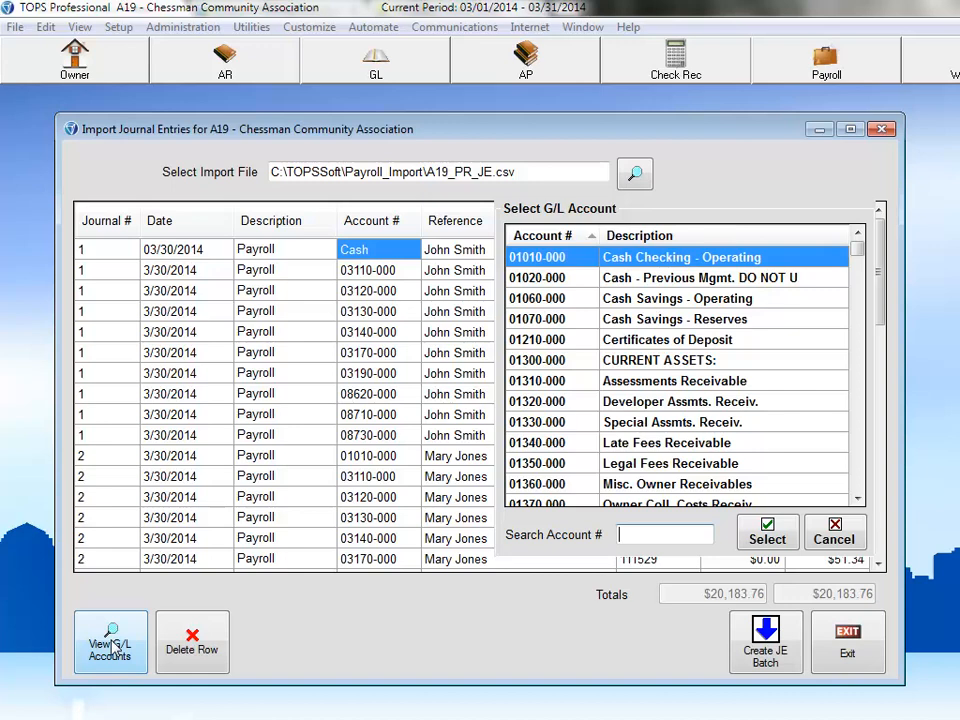
pyautogui.moveTo(824, 404)
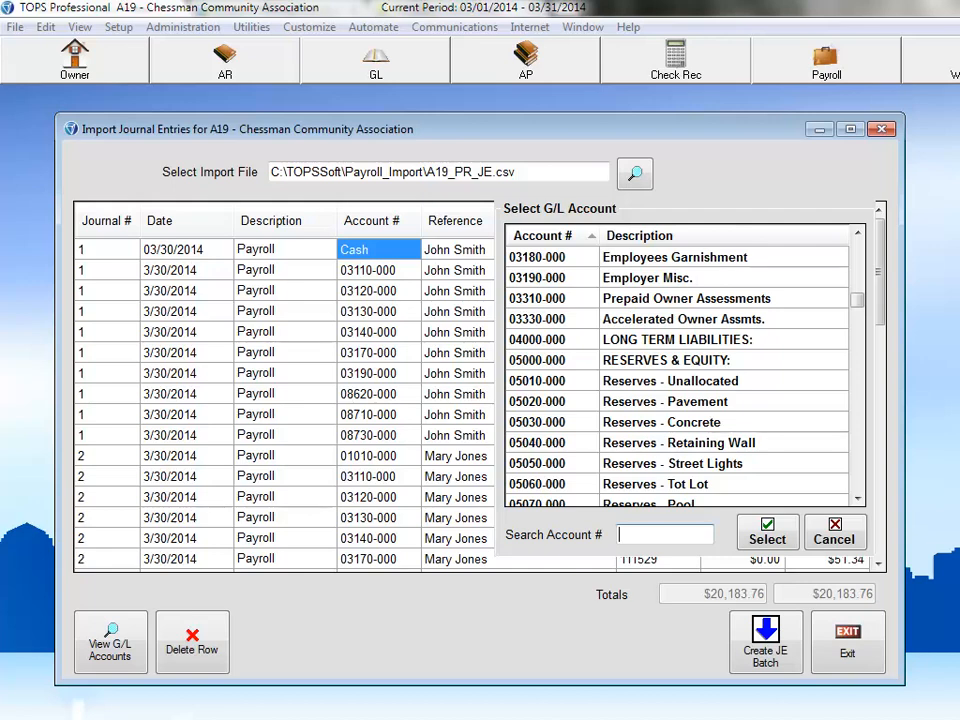
# Search accounts for 010 and select 01010.000 Cash Checking - Operating for row 1
pyautogui.write('010')
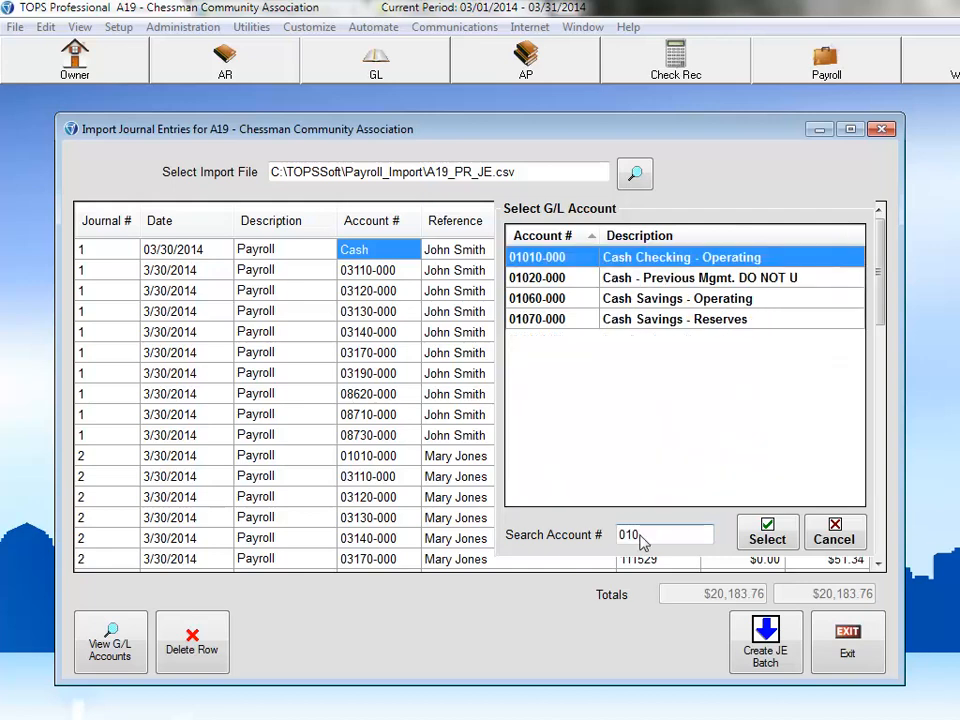
pyautogui.moveTo(592, 460)
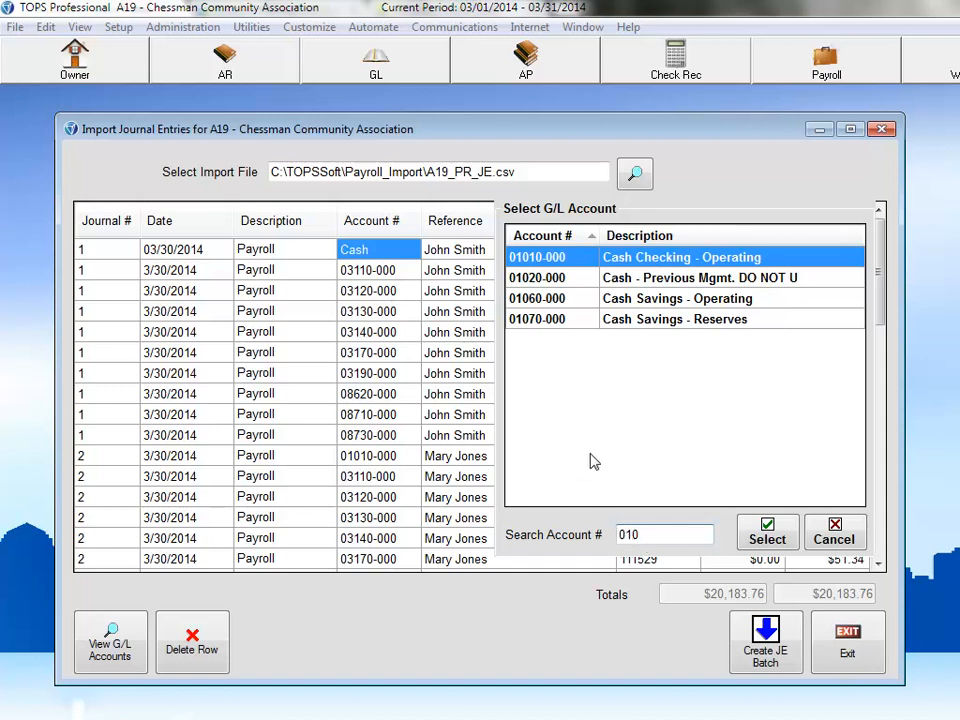
pyautogui.moveTo(580, 270)
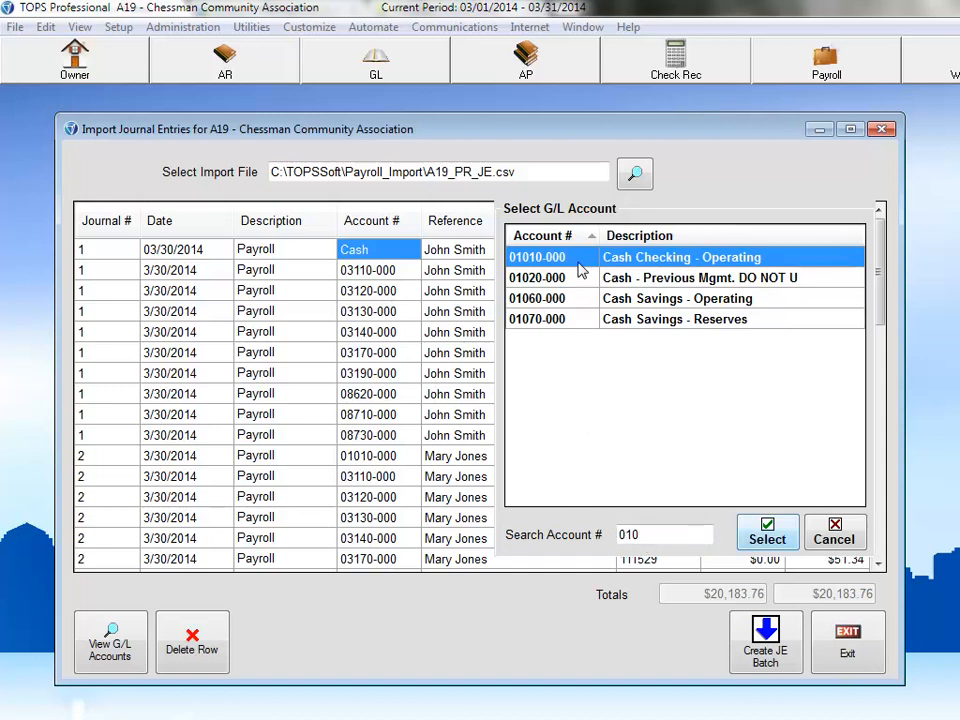
pyautogui.moveTo(722, 336)
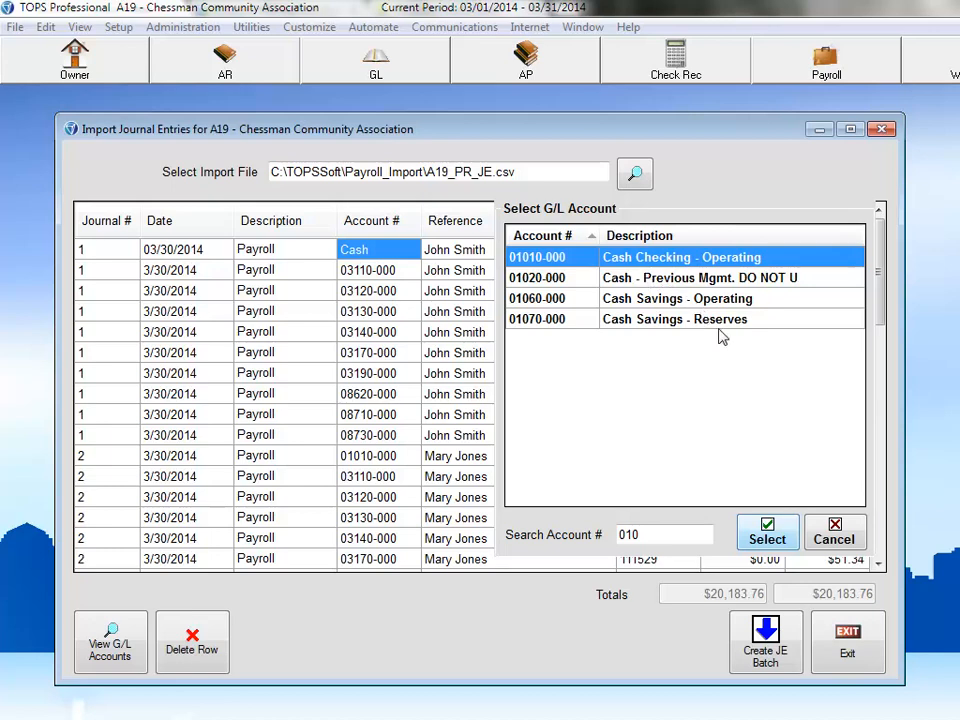
pyautogui.click(768, 532)
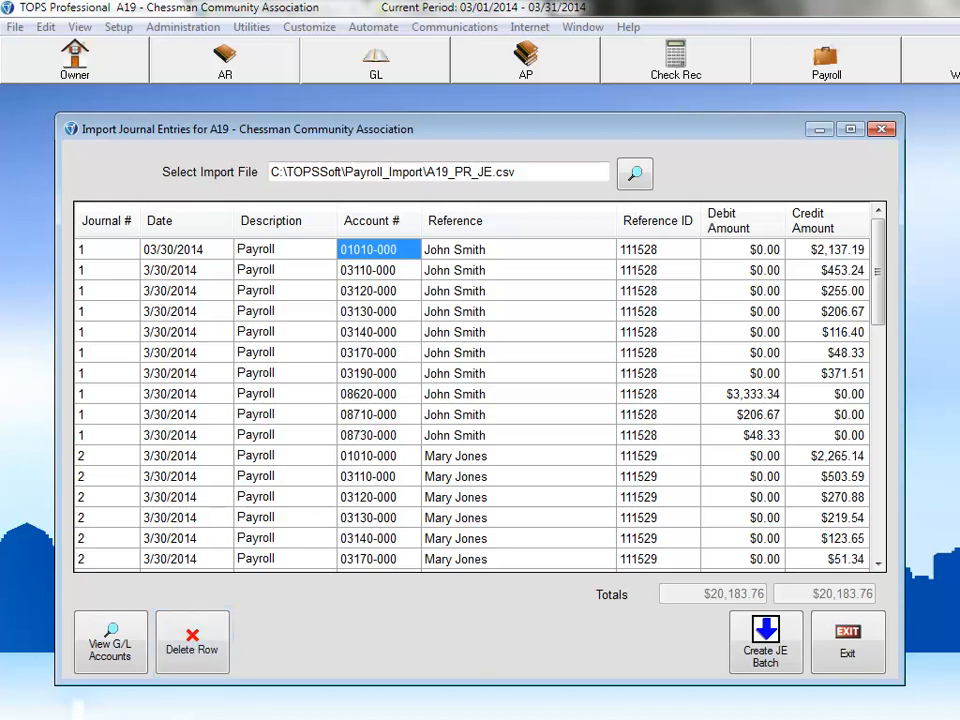
pyautogui.moveTo(768, 538)
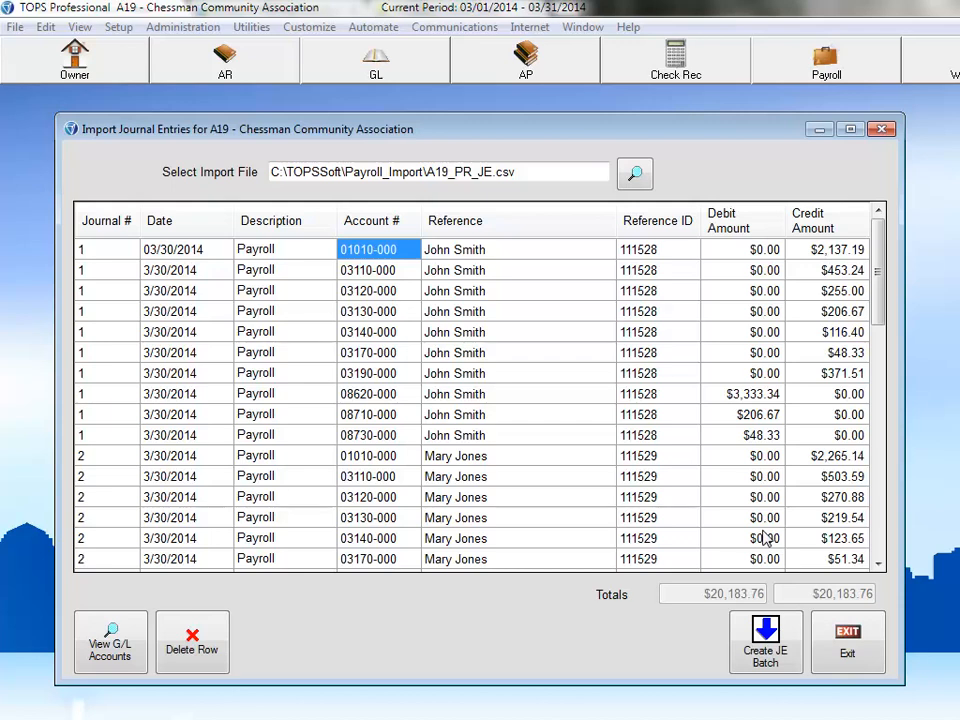
# Create Journal Batch # 003 from the imported rows and acknowledge the completion message
pyautogui.click(764, 644)
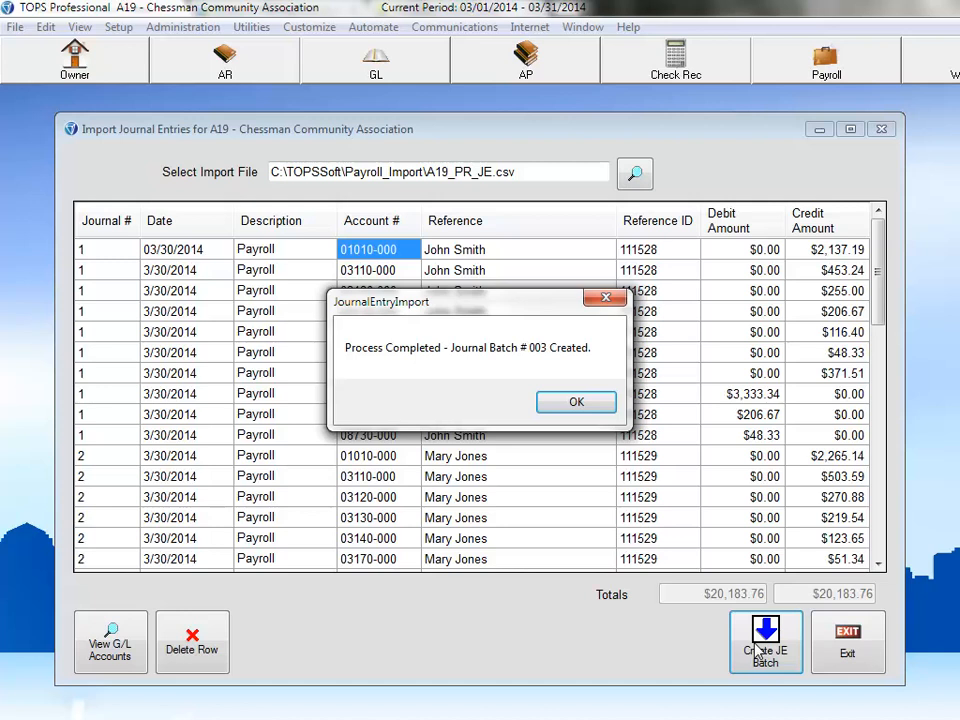
pyautogui.moveTo(640, 600)
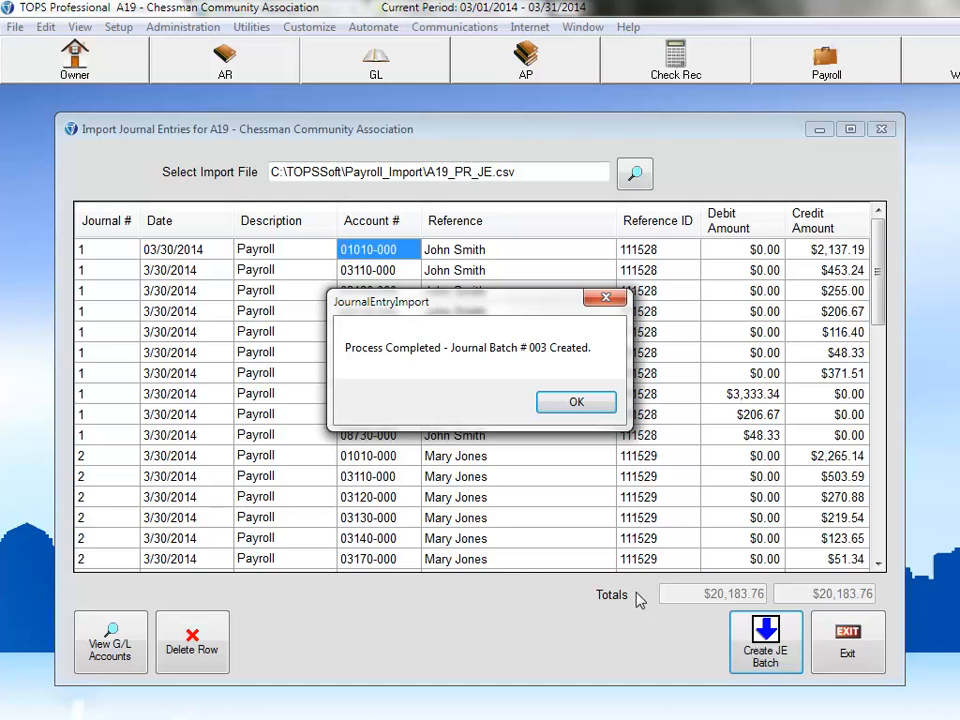
pyautogui.click(576, 402)
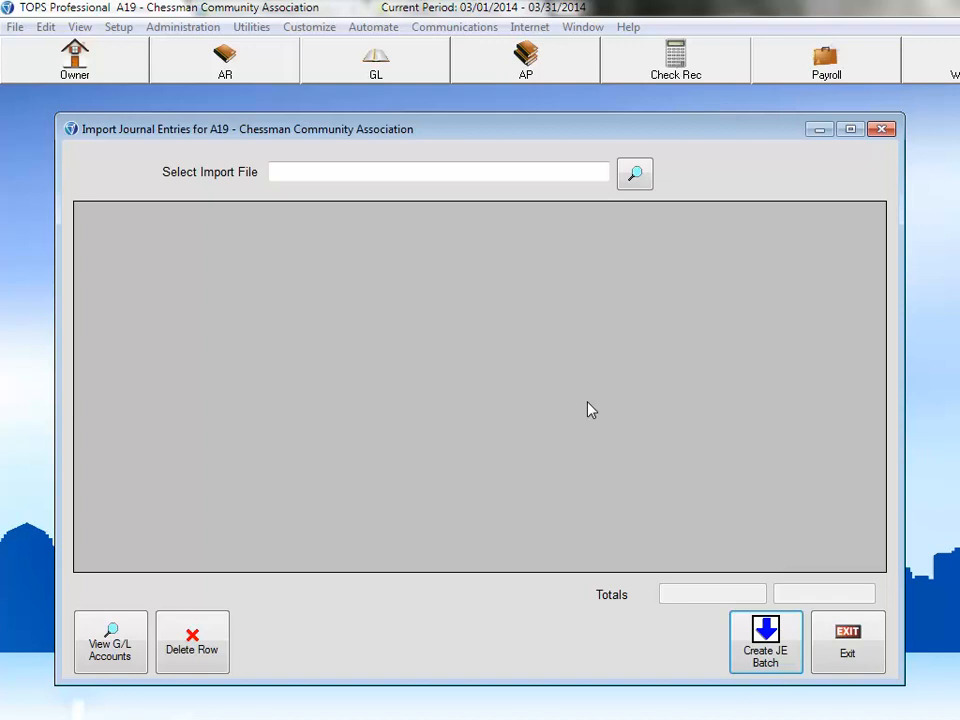
pyautogui.moveTo(864, 648)
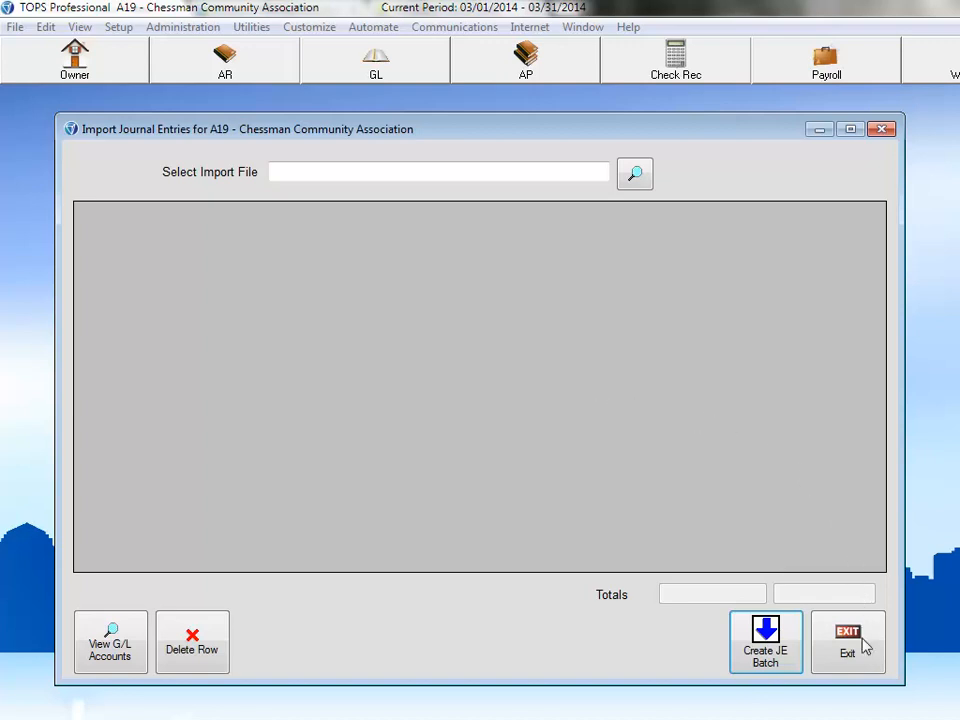
# Exit the import window and select unposted batch 3 in GL Journal Entries
pyautogui.click(848, 644)
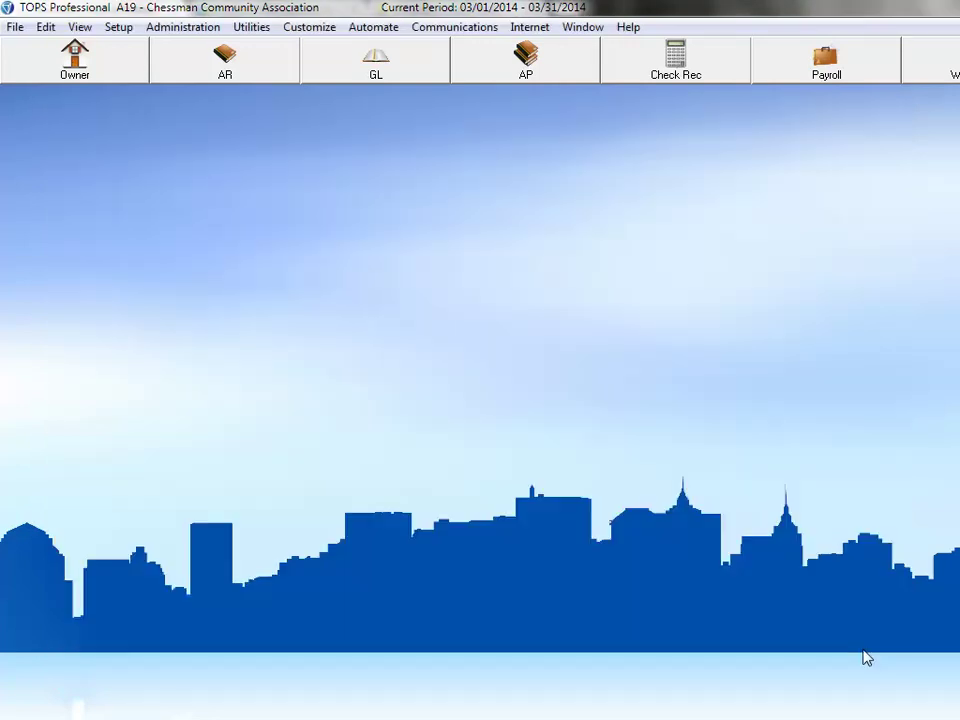
pyautogui.moveTo(634, 616)
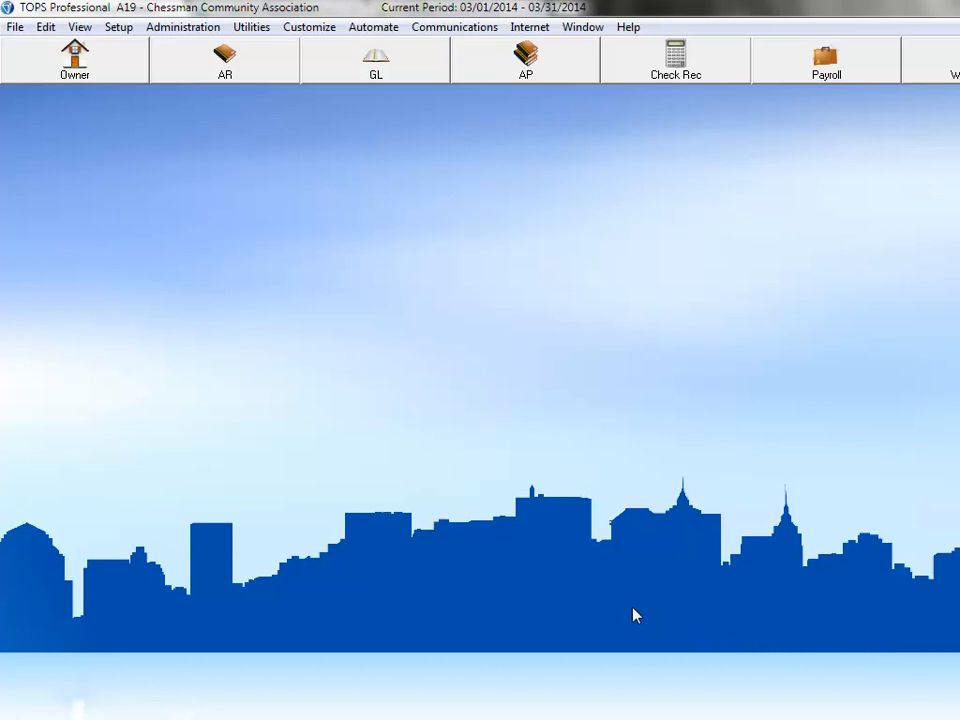
pyautogui.moveTo(368, 82)
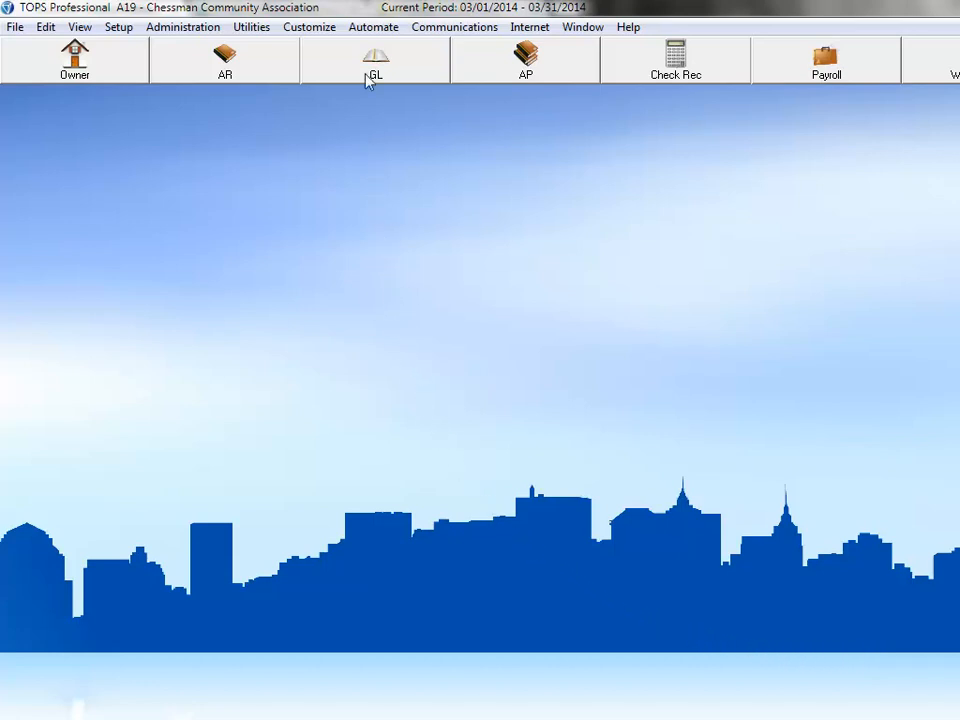
pyautogui.click(376, 60)
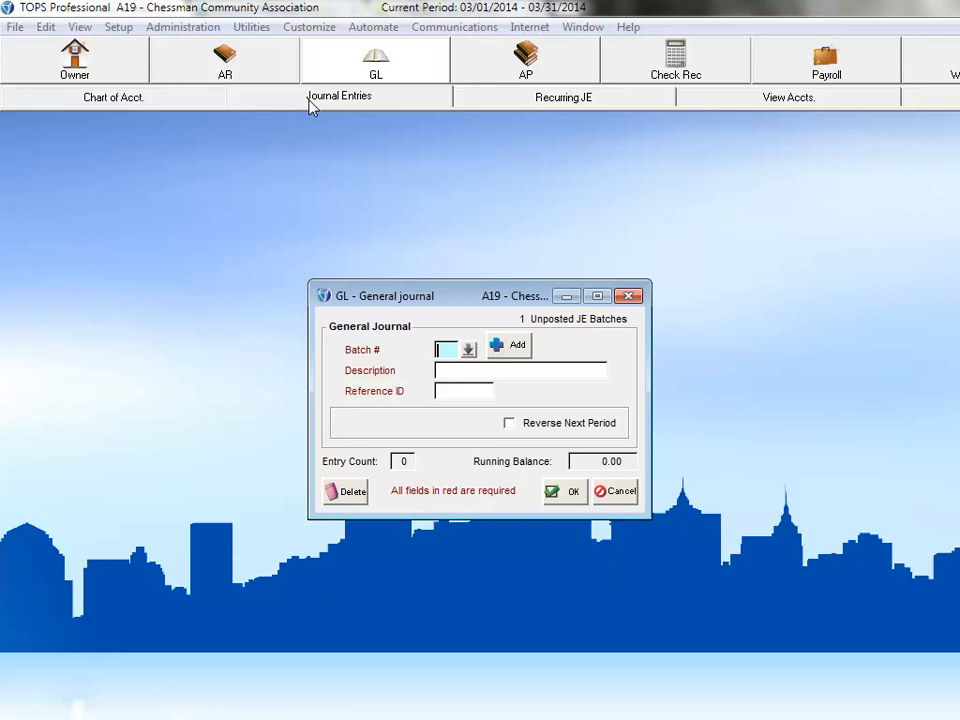
pyautogui.moveTo(380, 122)
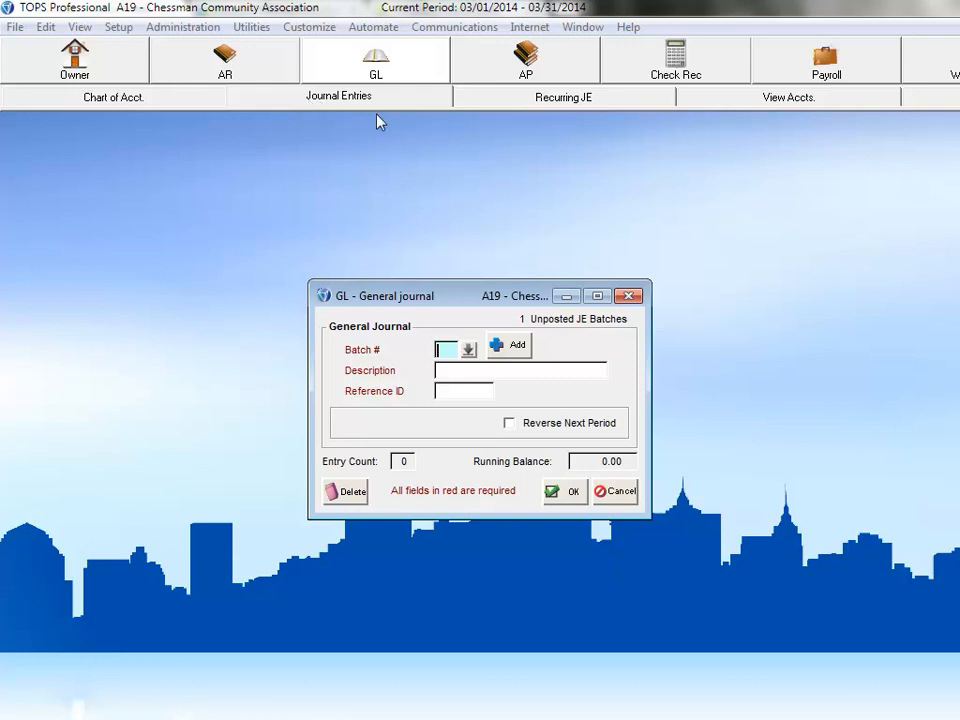
pyautogui.click(468, 348)
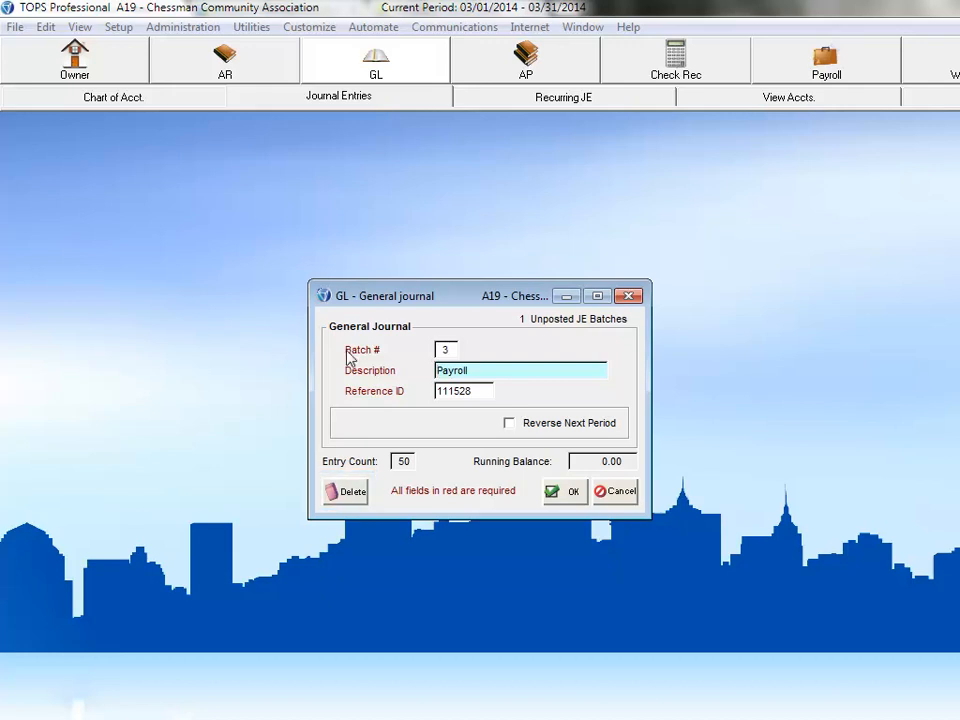
pyautogui.moveTo(518, 402)
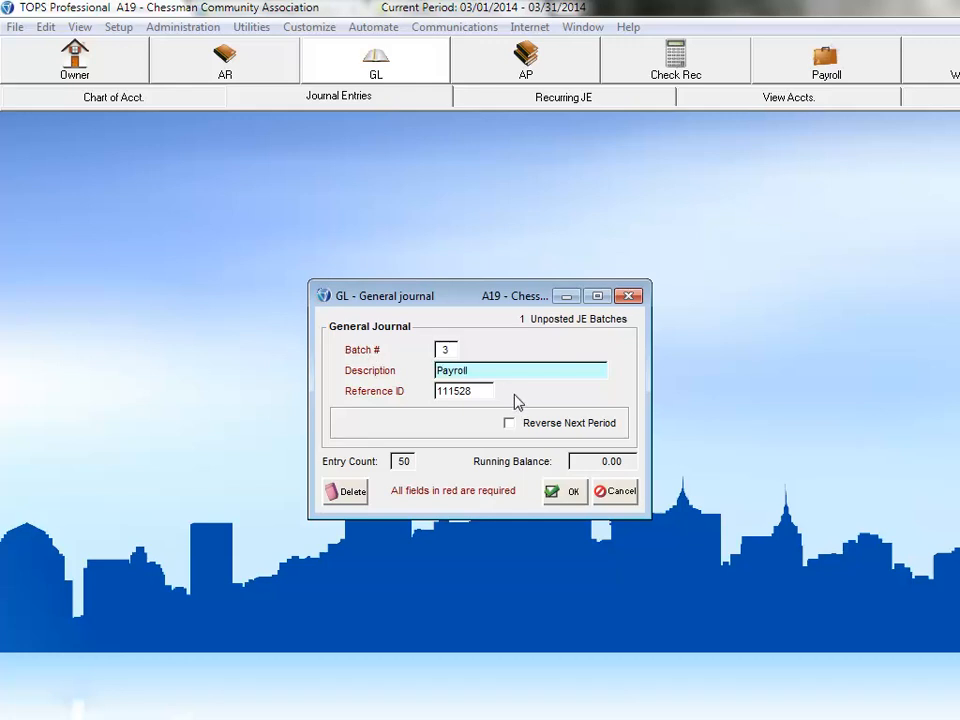
# Open batch 3's entry grid, glance at the G/L account list and cancel it unchanged
pyautogui.click(564, 492)
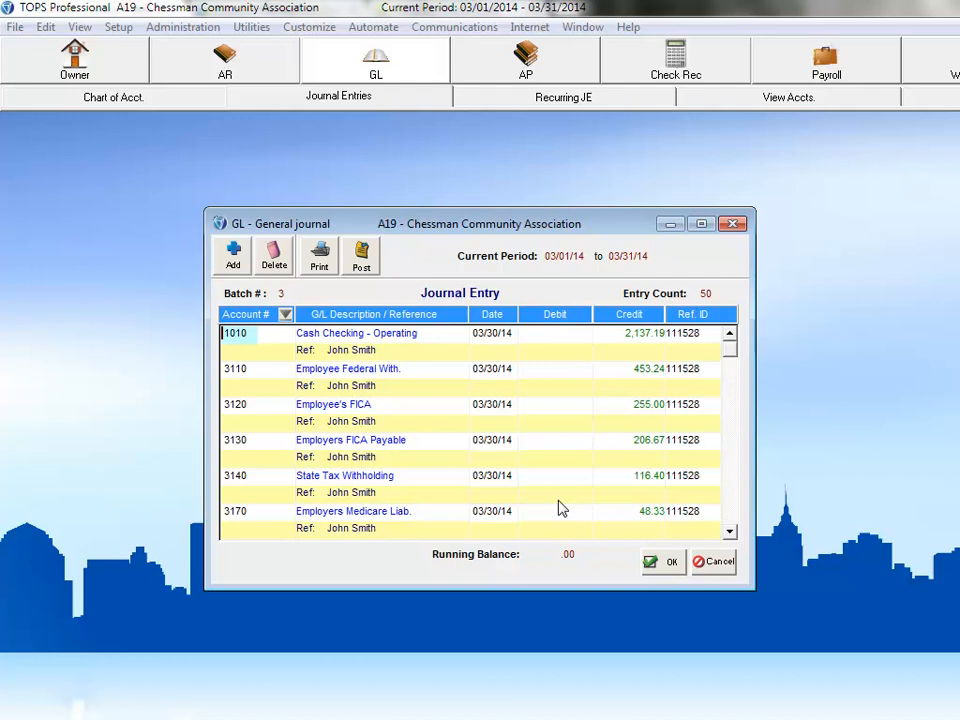
pyautogui.moveTo(592, 506)
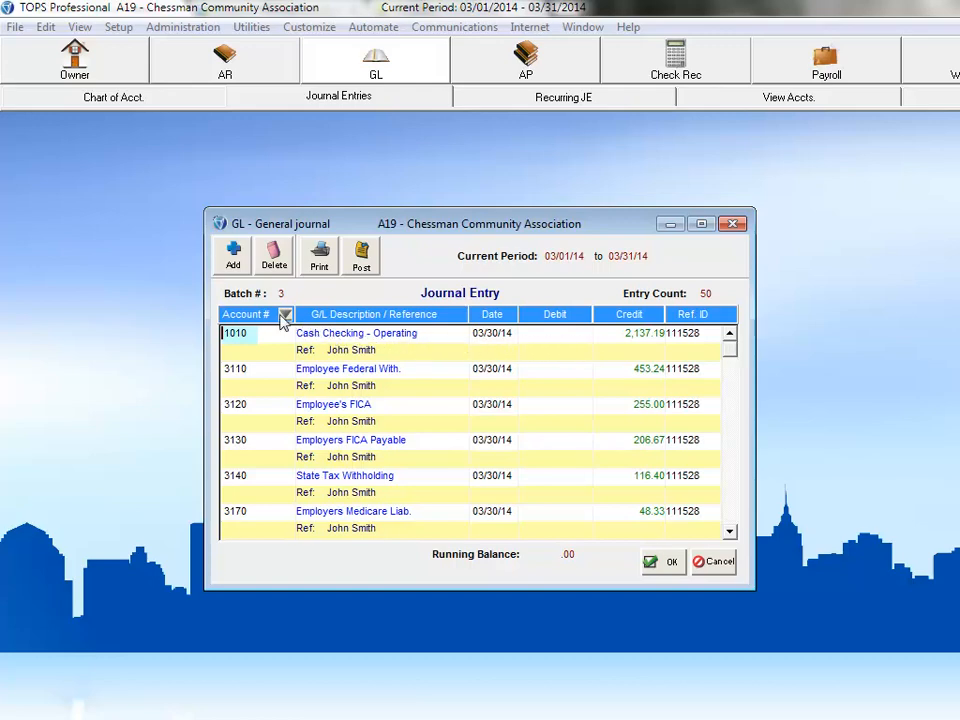
pyautogui.click(284, 314)
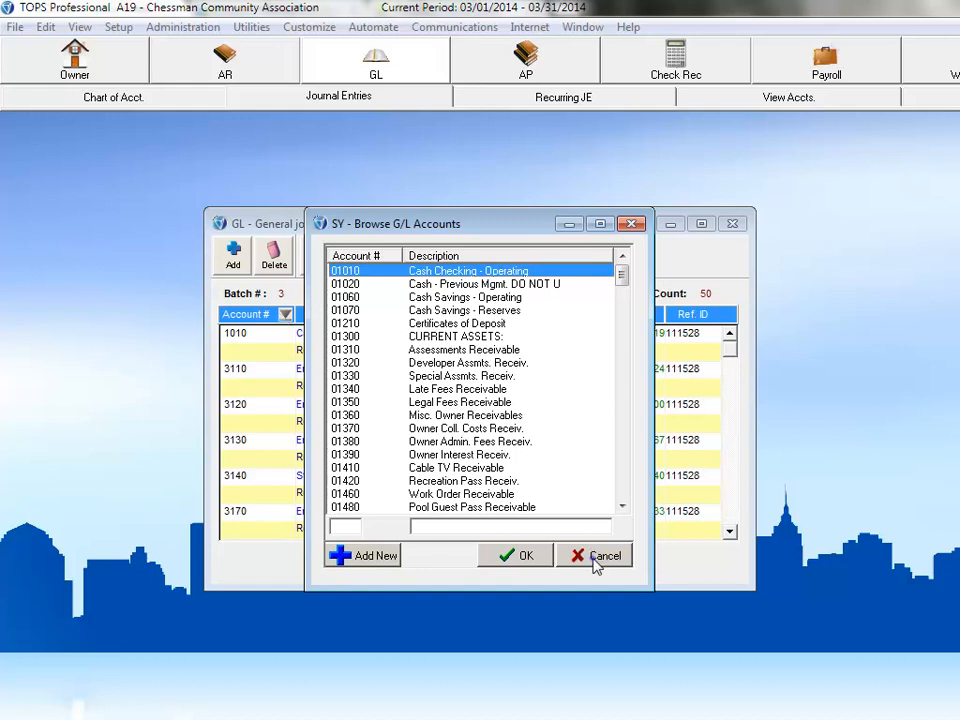
pyautogui.click(596, 556)
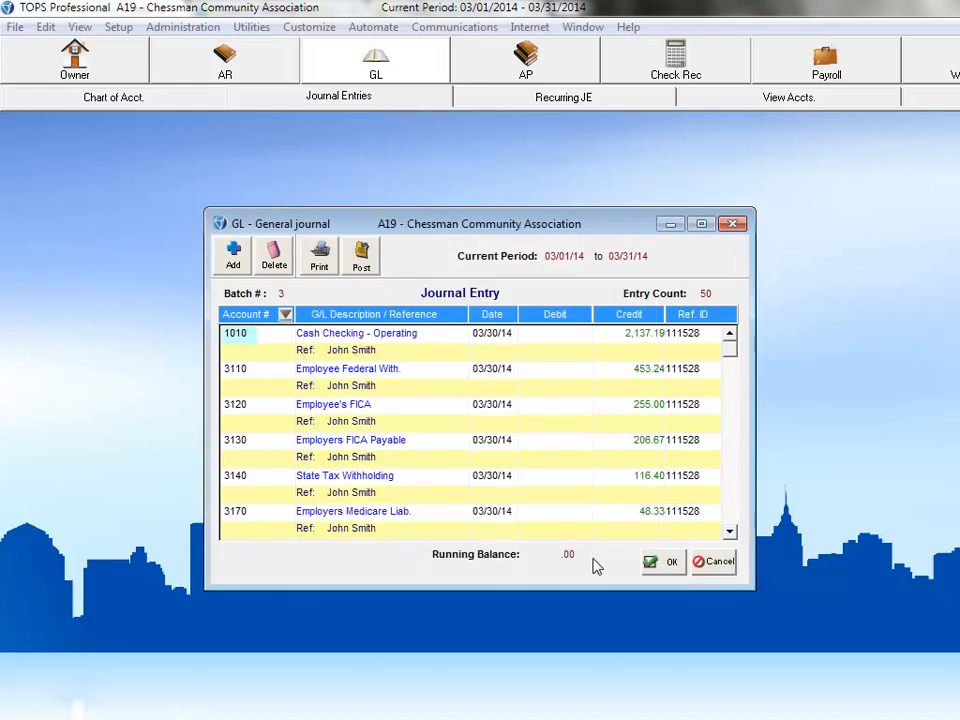
pyautogui.moveTo(476, 538)
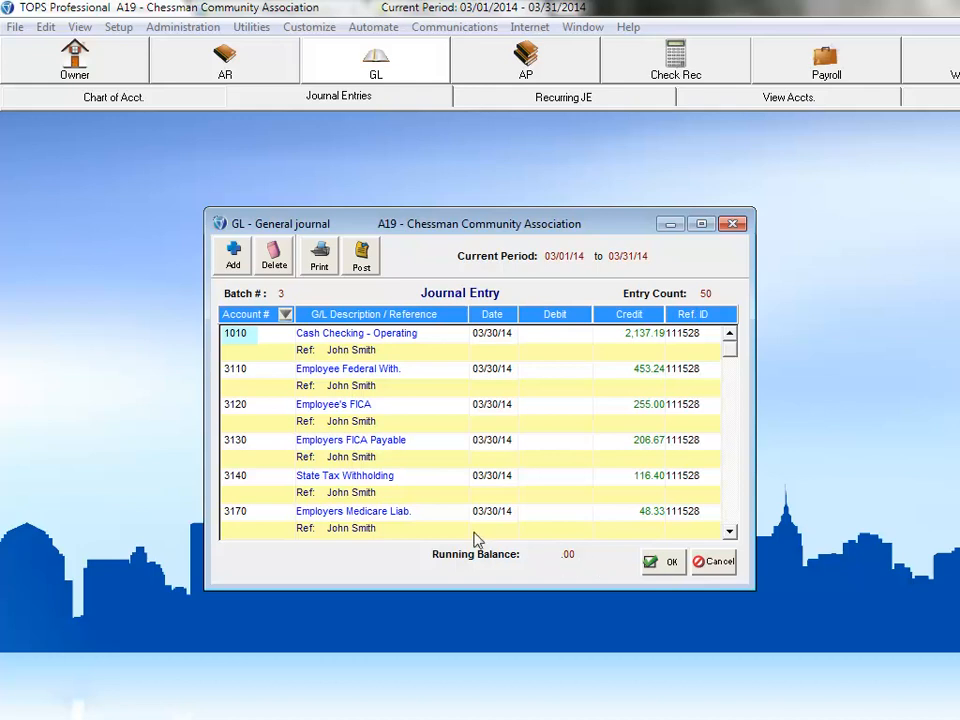
# Post batch 3 to the general ledger, confirming Yes and acknowledging 'Posting complete!'
pyautogui.click(360, 252)
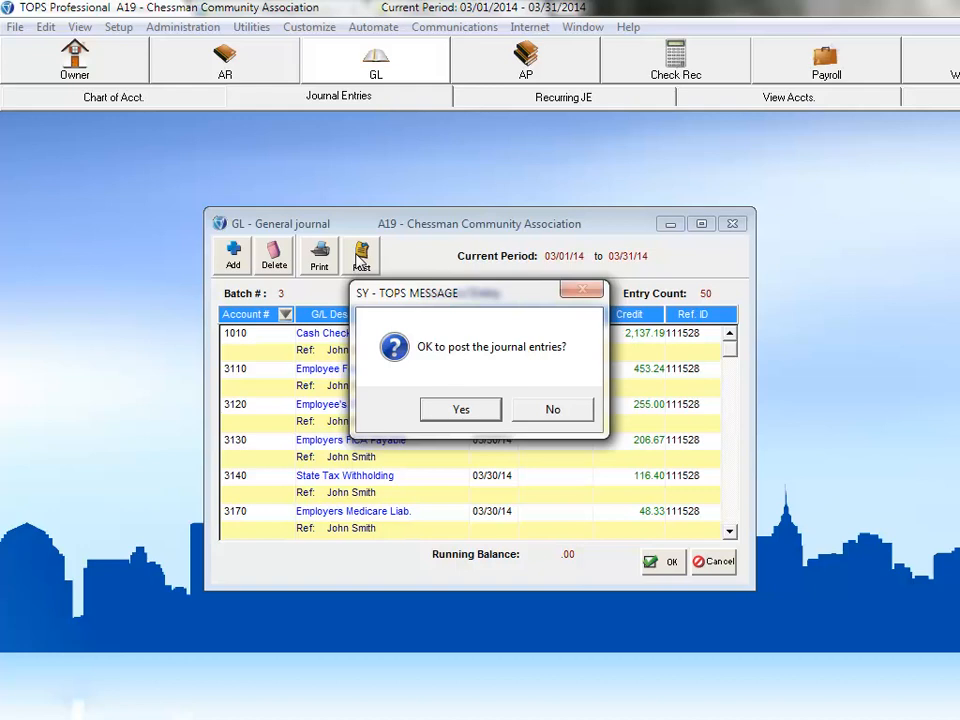
pyautogui.moveTo(468, 358)
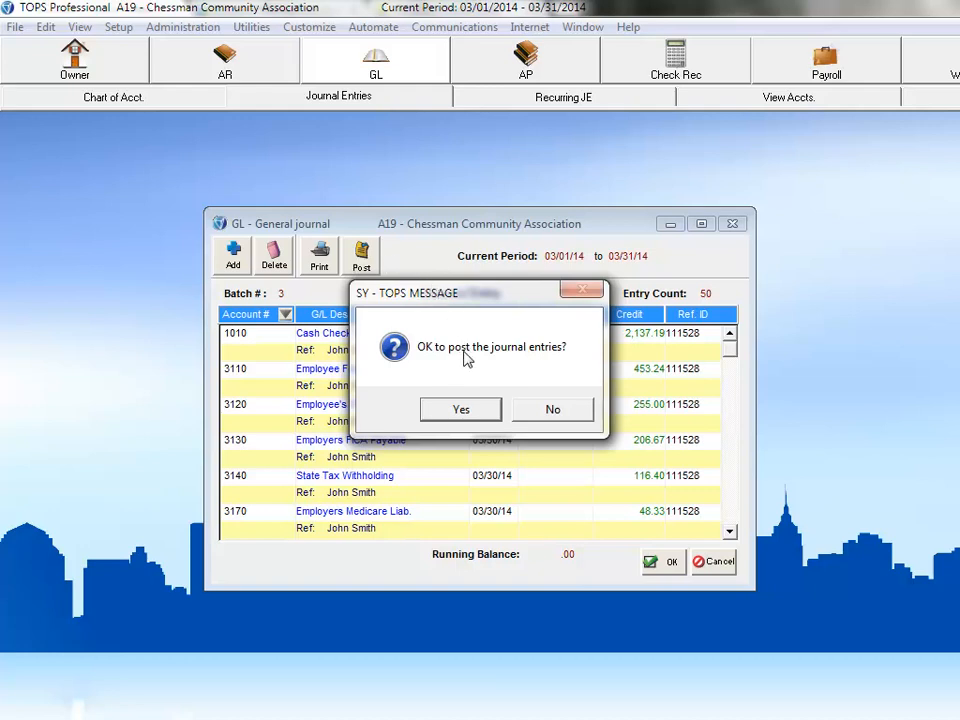
pyautogui.click(460, 408)
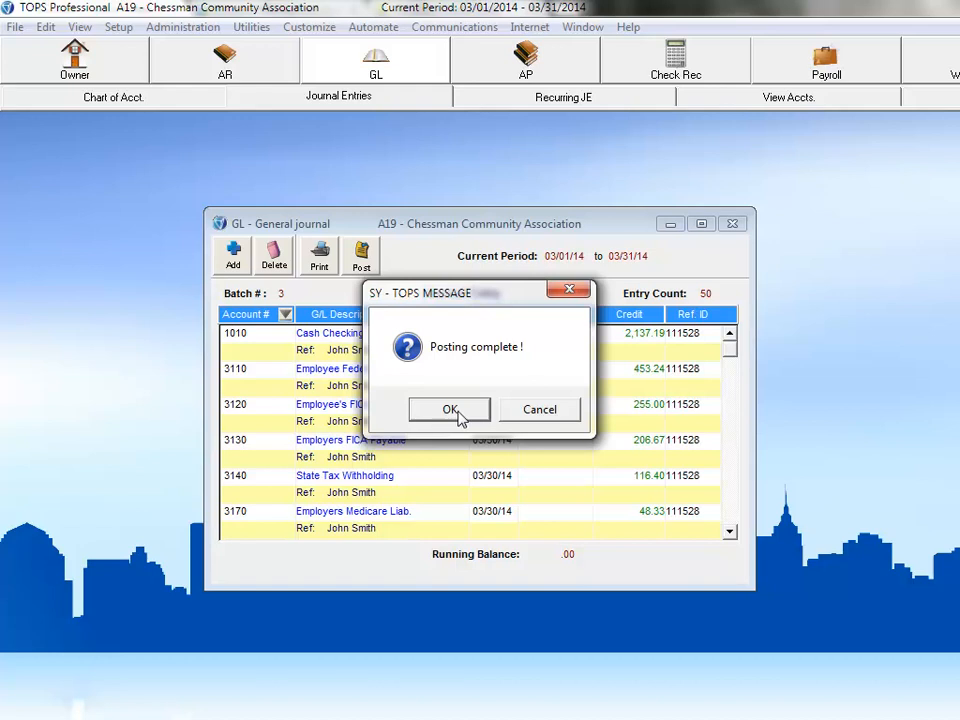
pyautogui.click(448, 408)
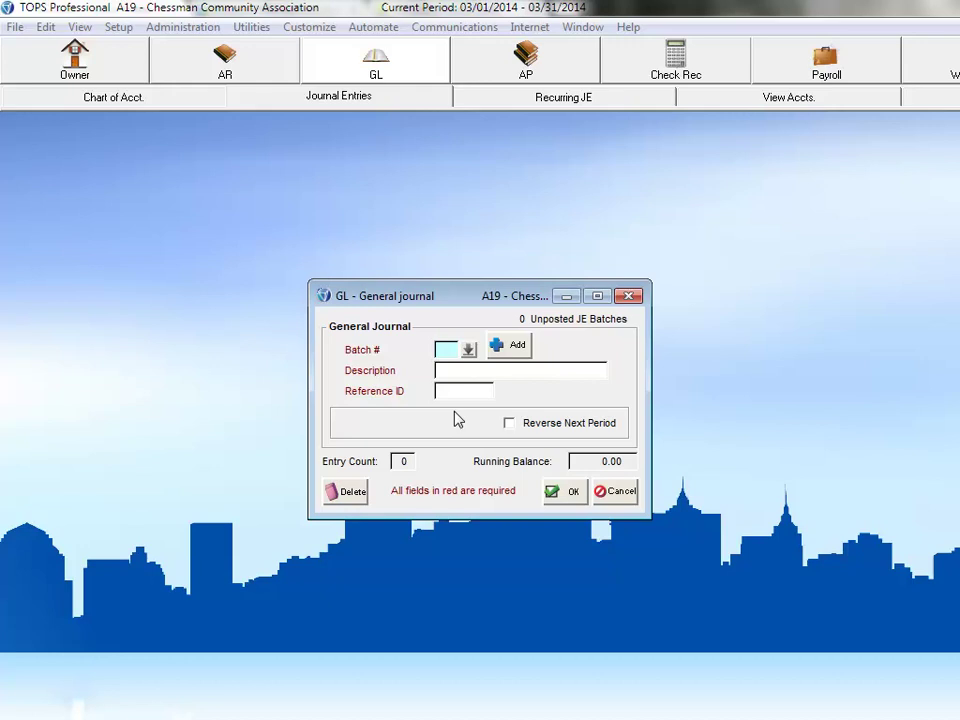
pyautogui.moveTo(564, 432)
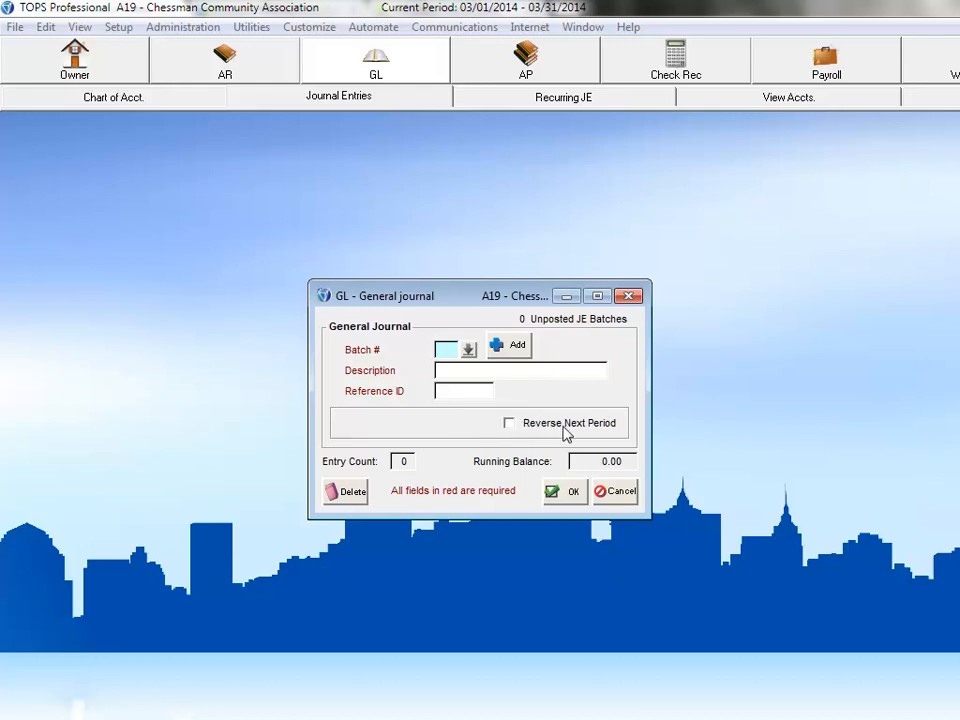
# Review account 3110 Employee Federal Withholding activity showing payroll credits of 2,811.85, then close it
pyautogui.click(614, 492)
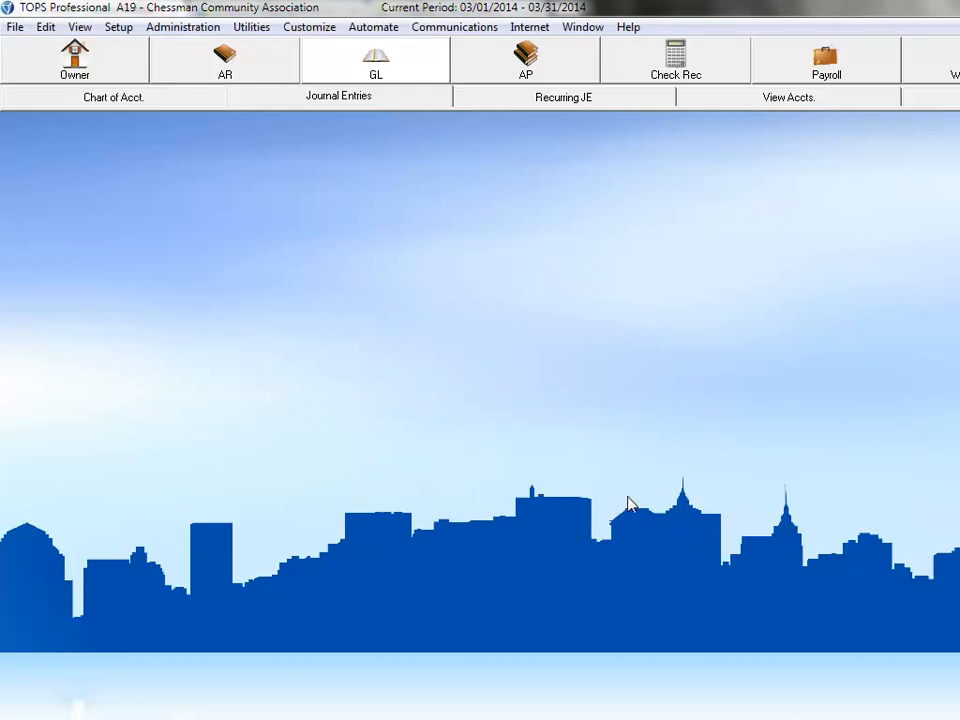
pyautogui.moveTo(766, 120)
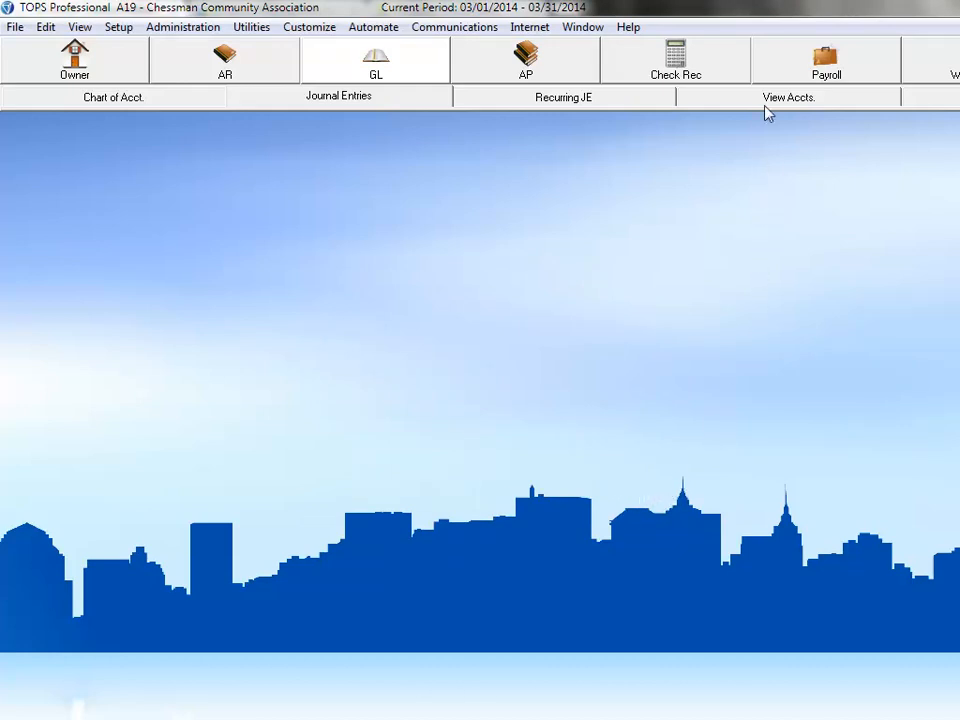
pyautogui.click(796, 96)
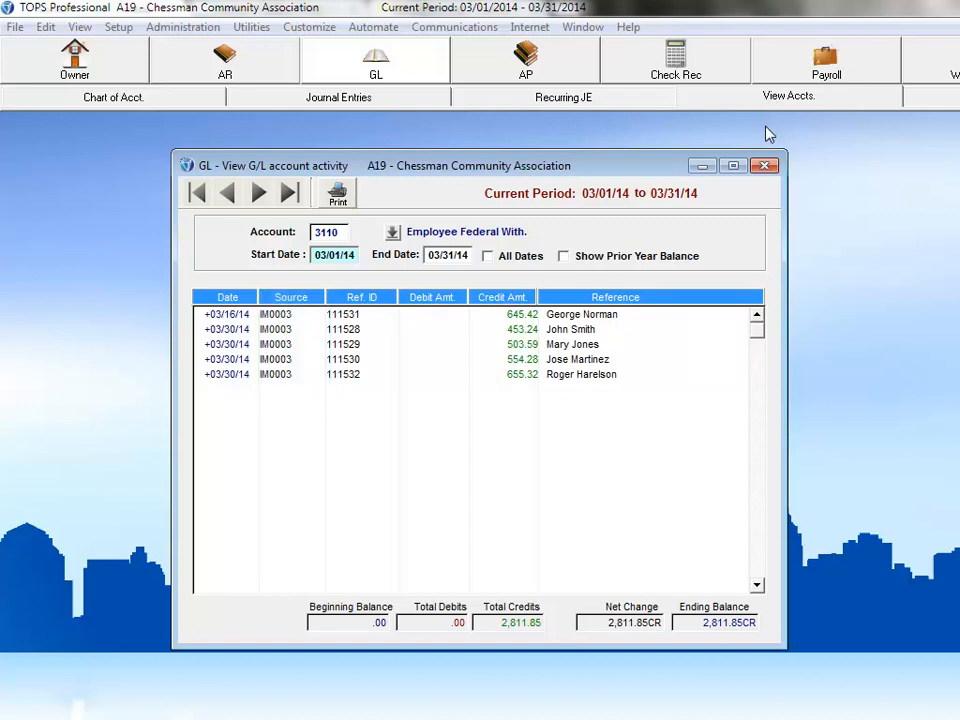
pyautogui.click(760, 166)
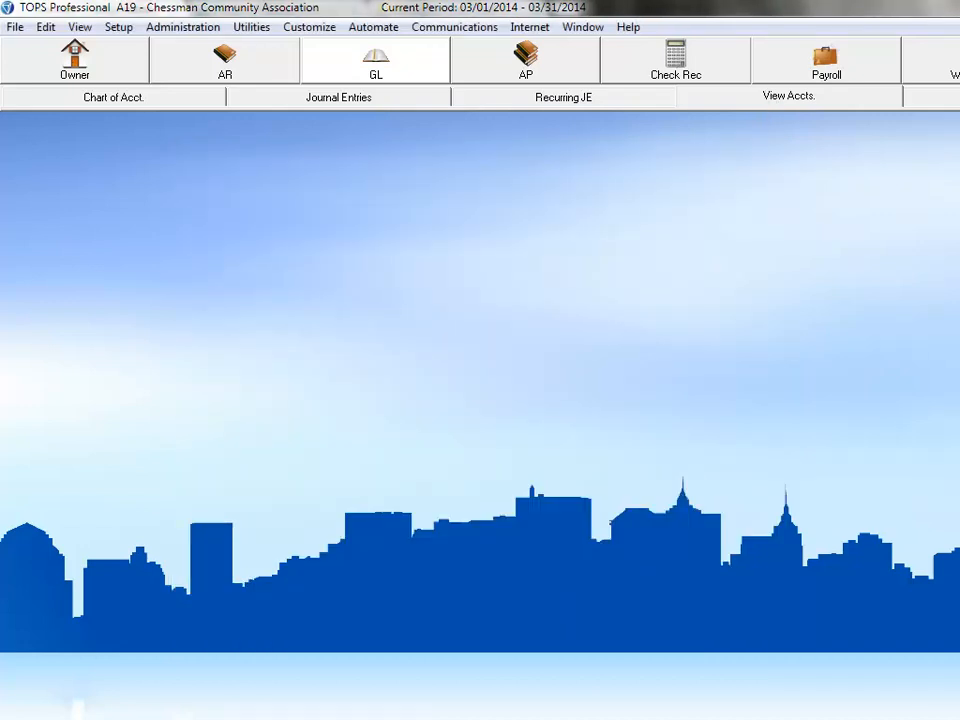